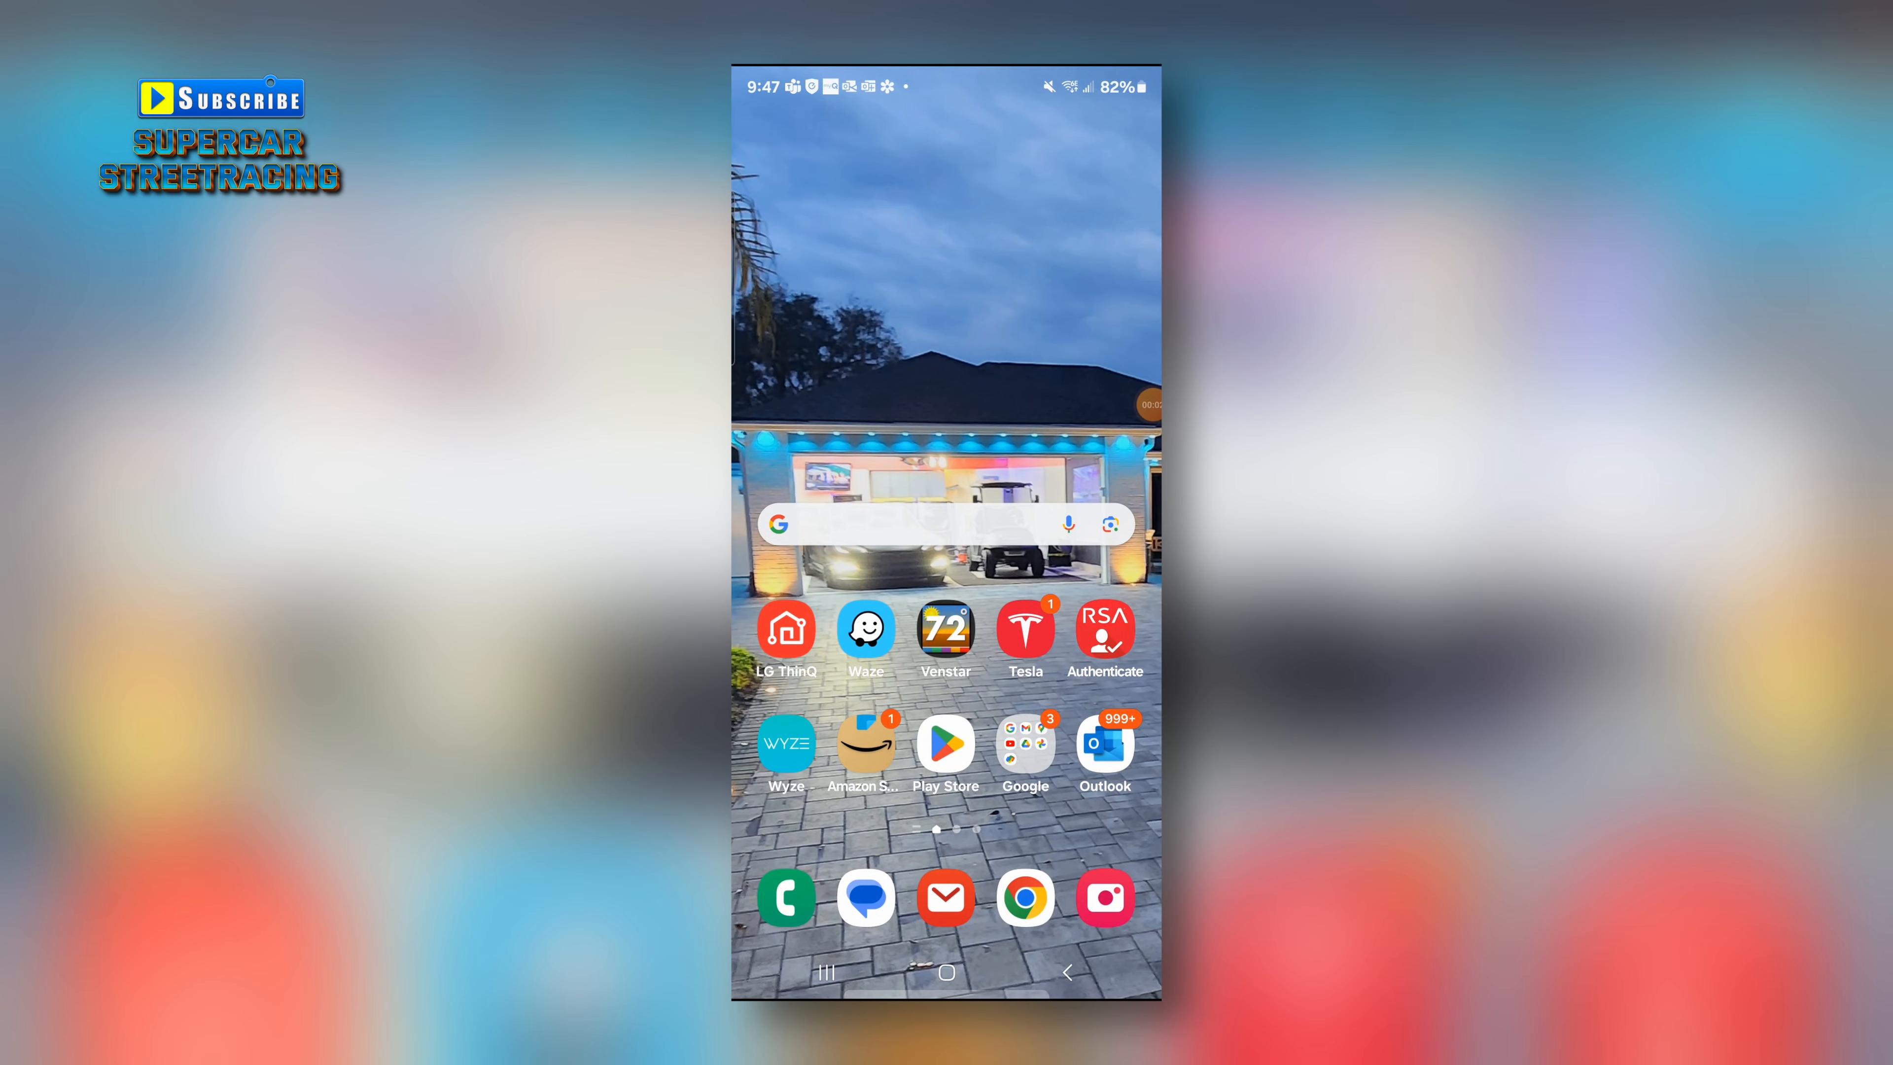
Step: Search Play Store for 'gloryfit' and launch the already-installed Glory Fit app
left_click(945, 743)
type("gl")
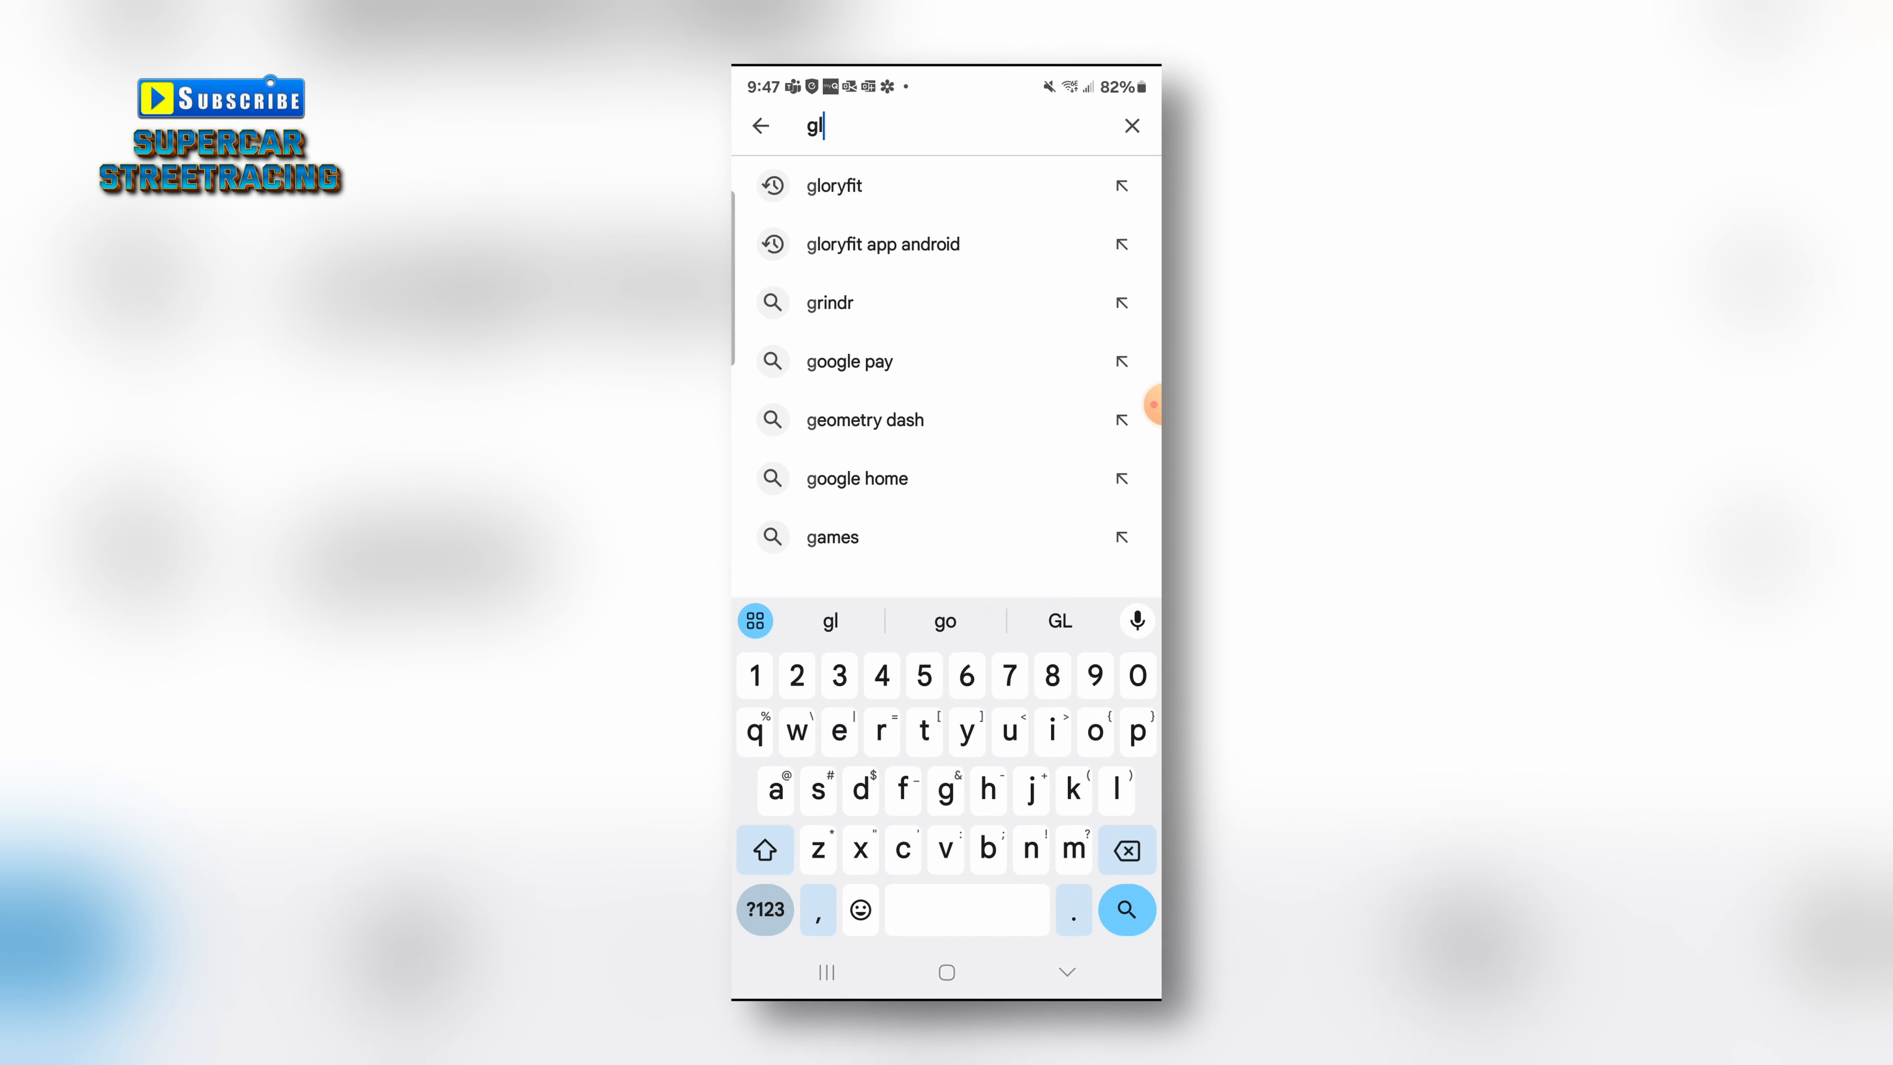
left_click(833, 184)
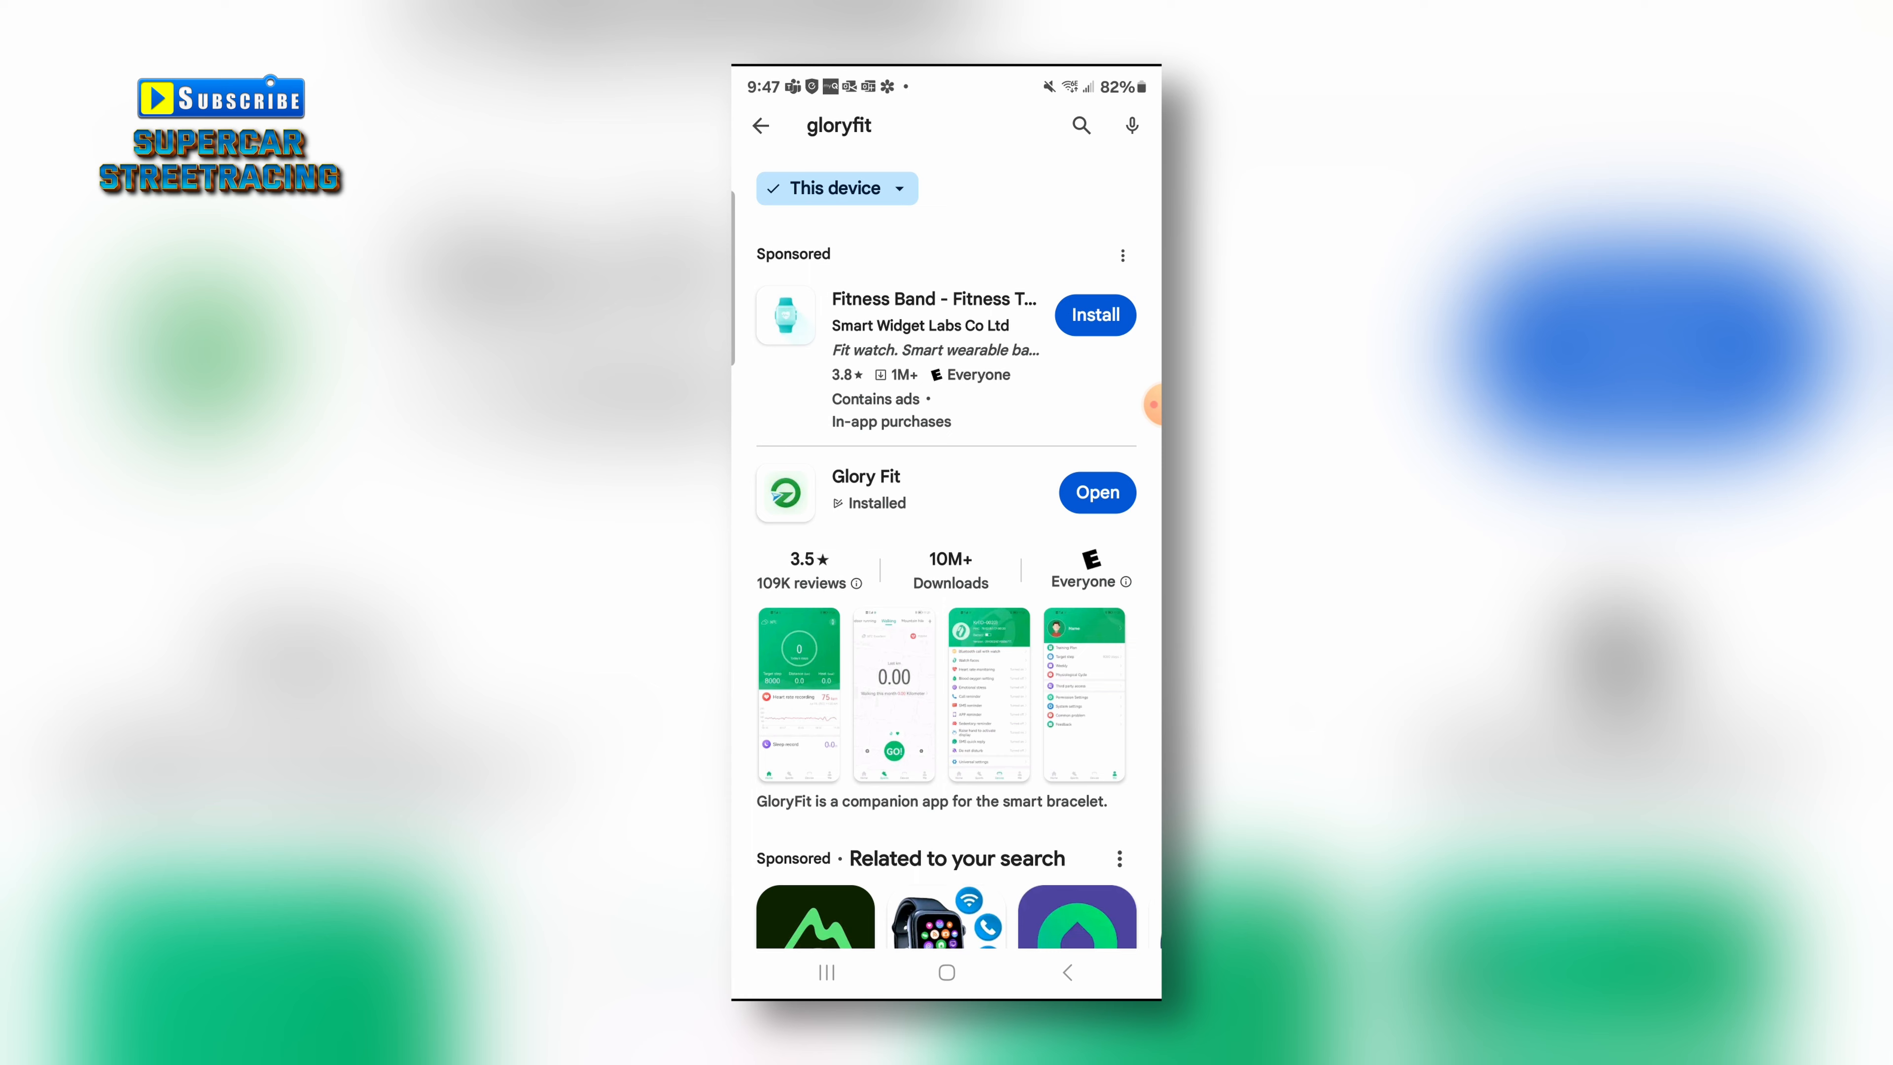
left_click(1096, 493)
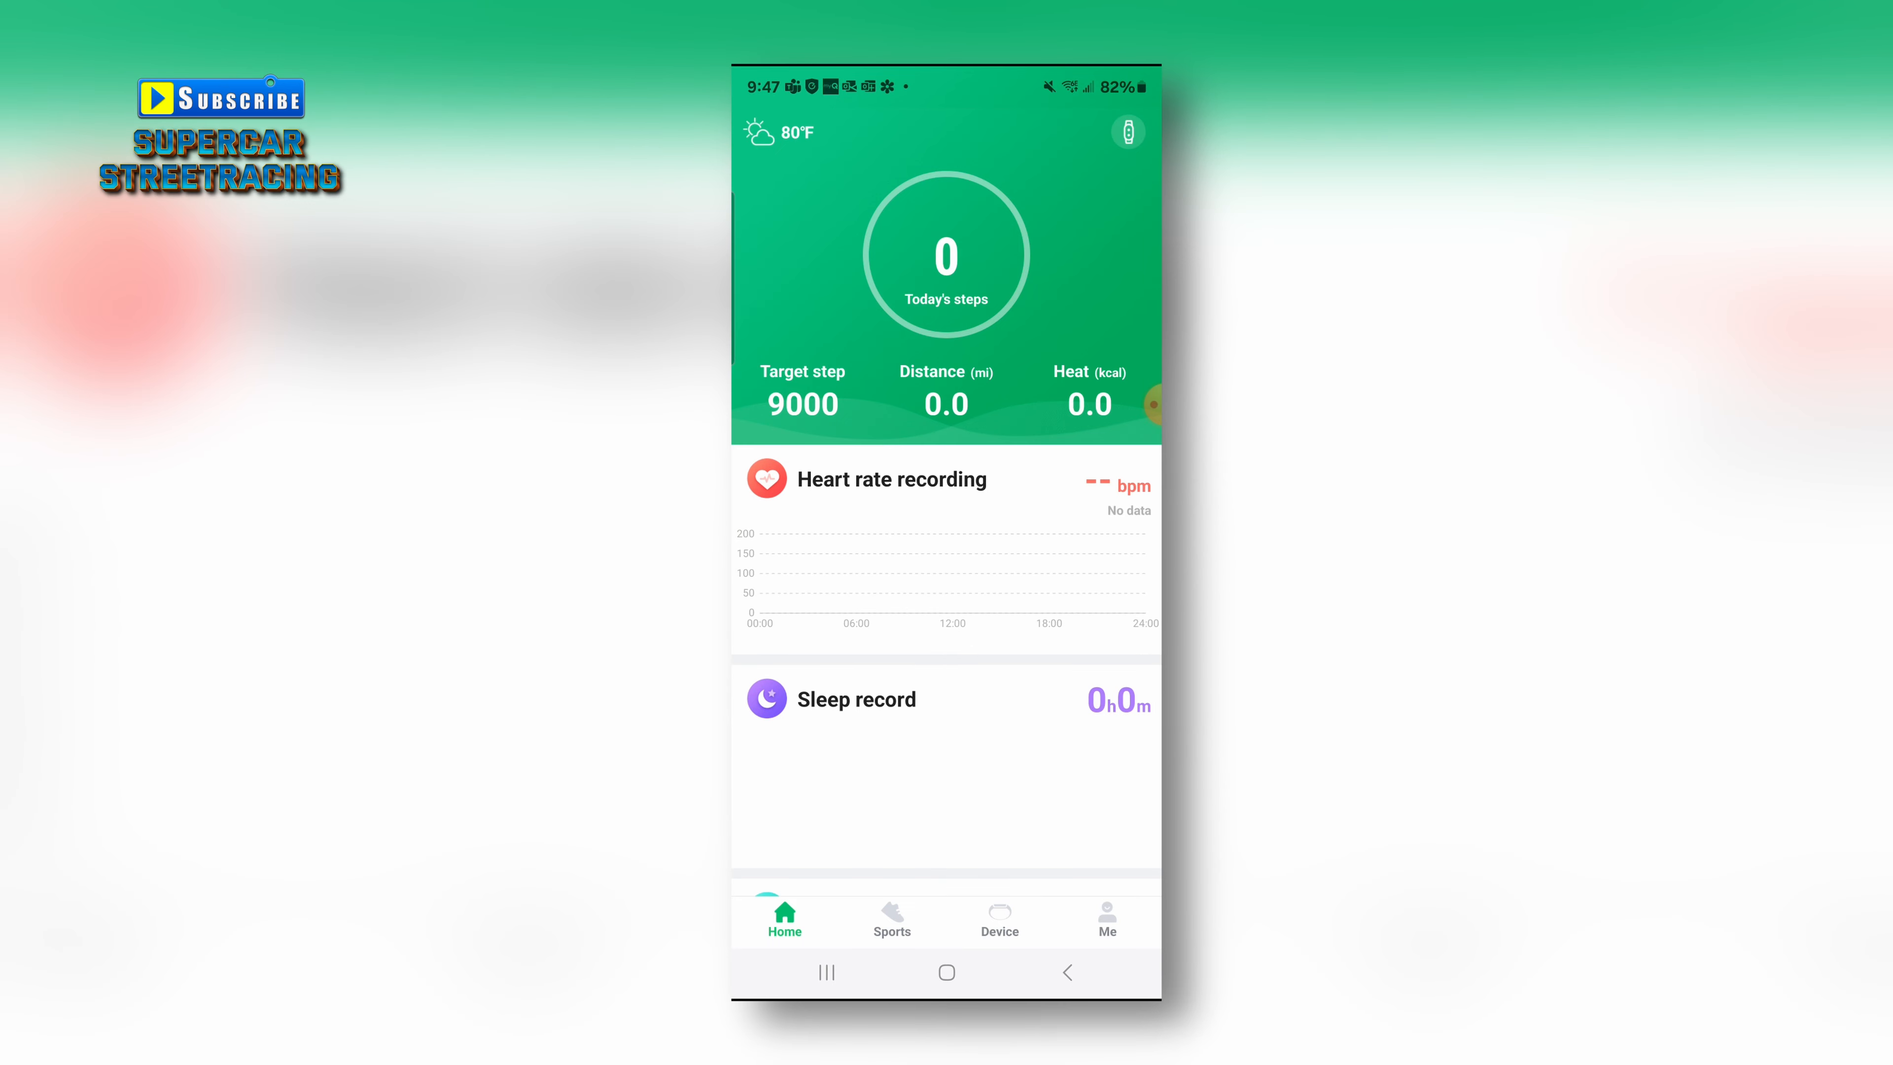
Step: View the linked MT65 watch's device details and reach its Watch faces section
left_click(999, 918)
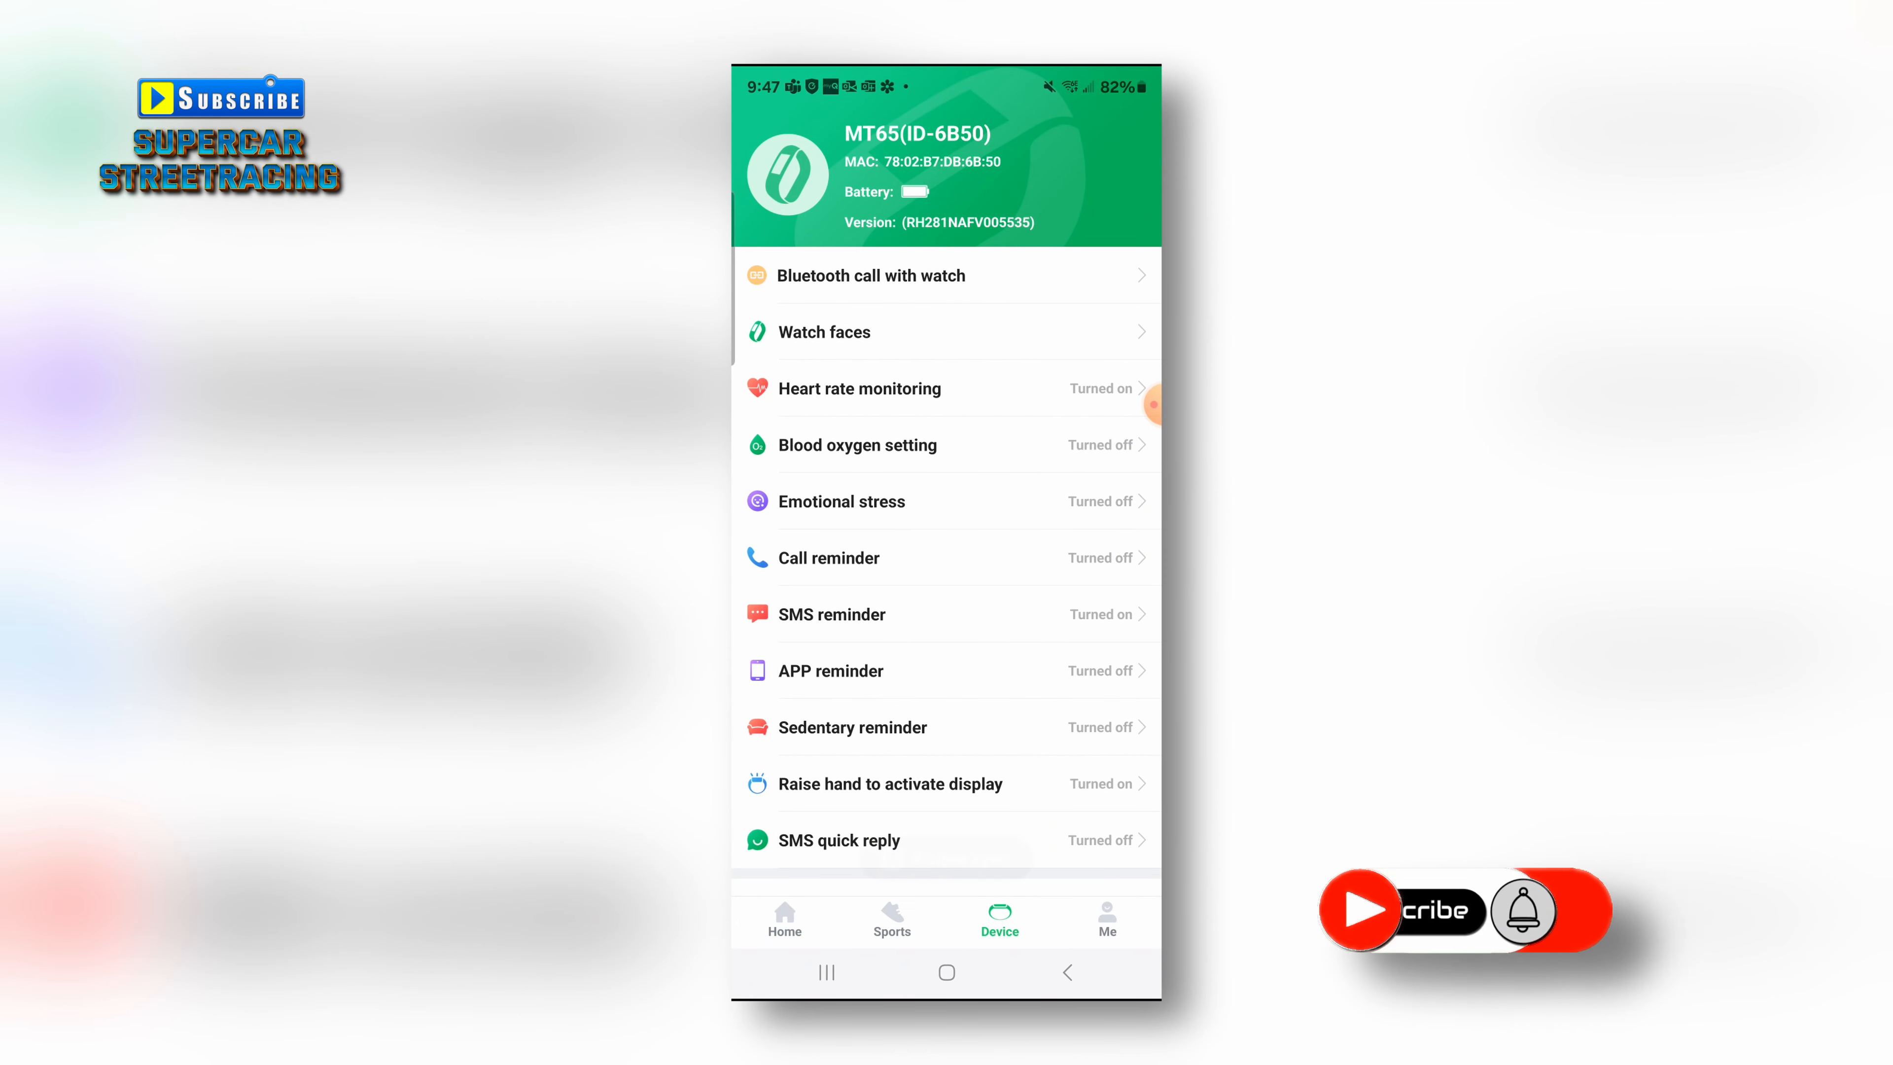
scroll("down", 3)
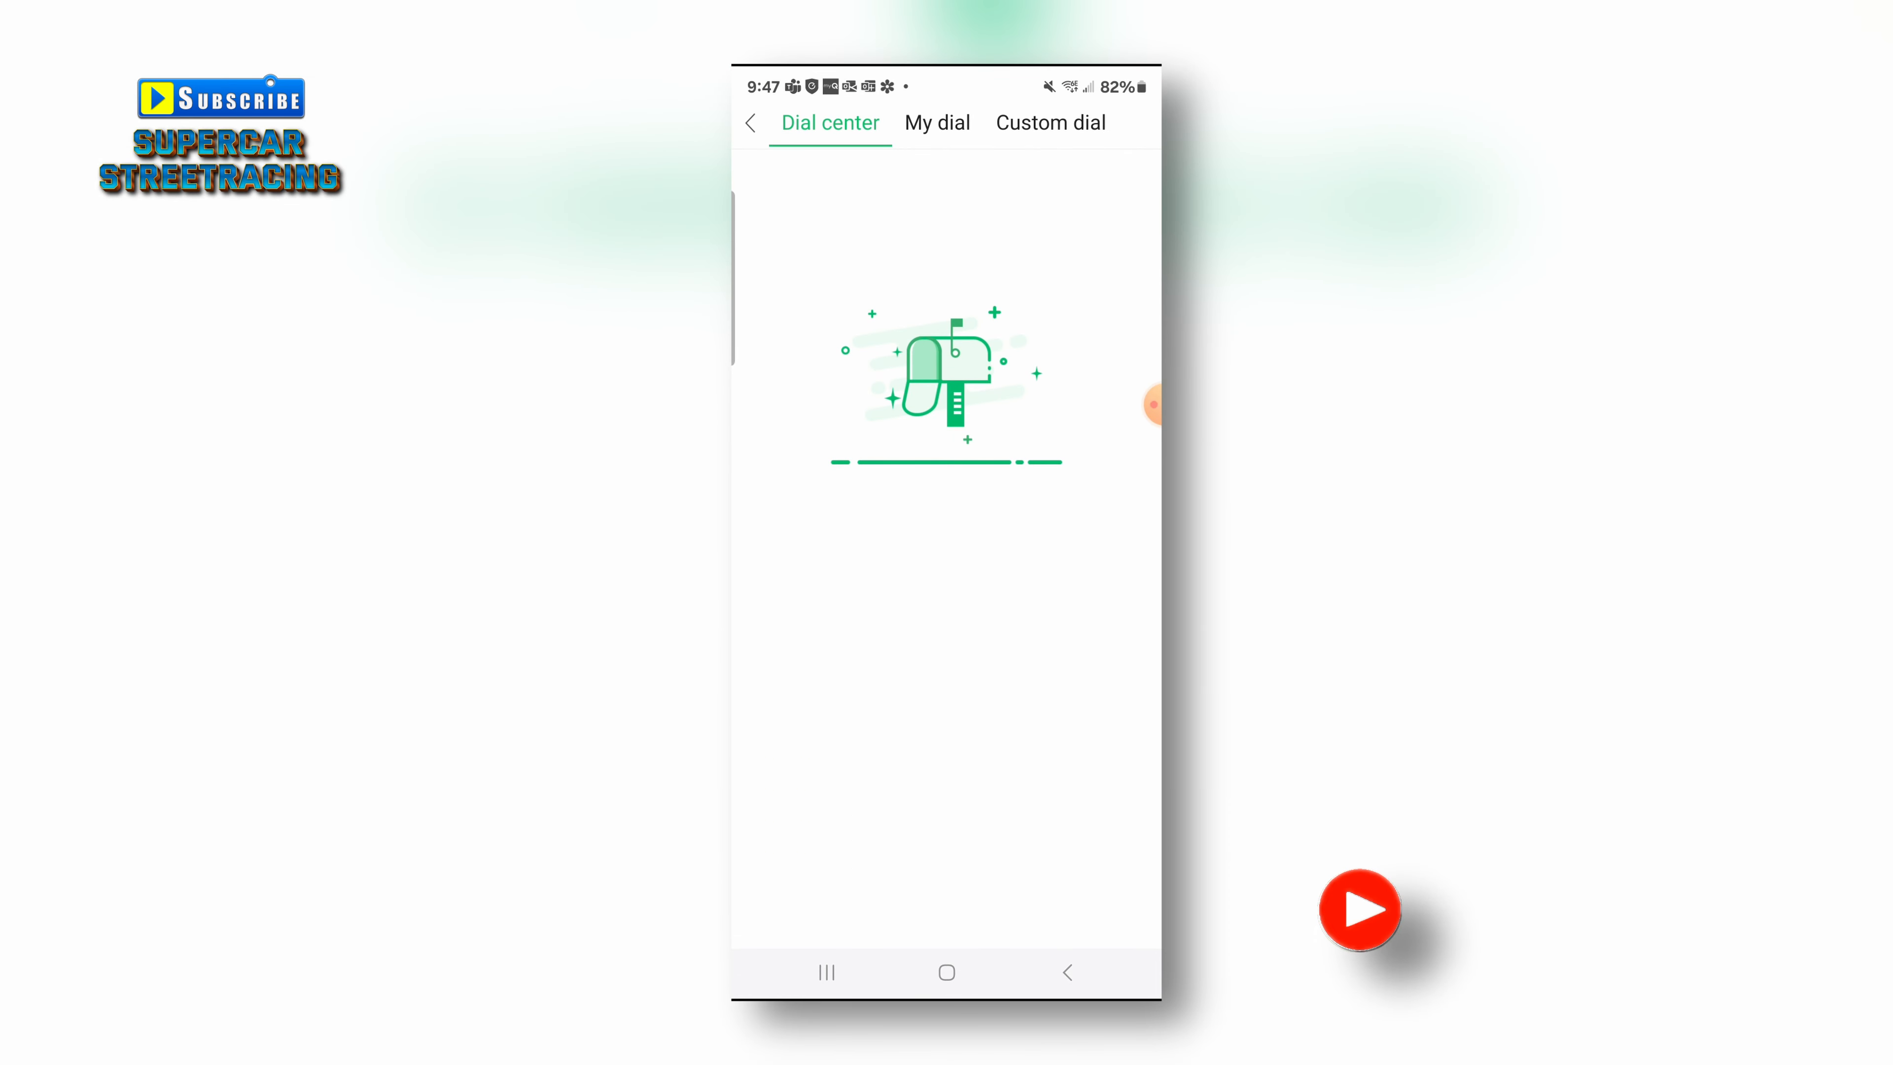
Step: Browse the Custom dial, My dial and Dial center collections, then preview the purple 10:08 face
left_click(1049, 122)
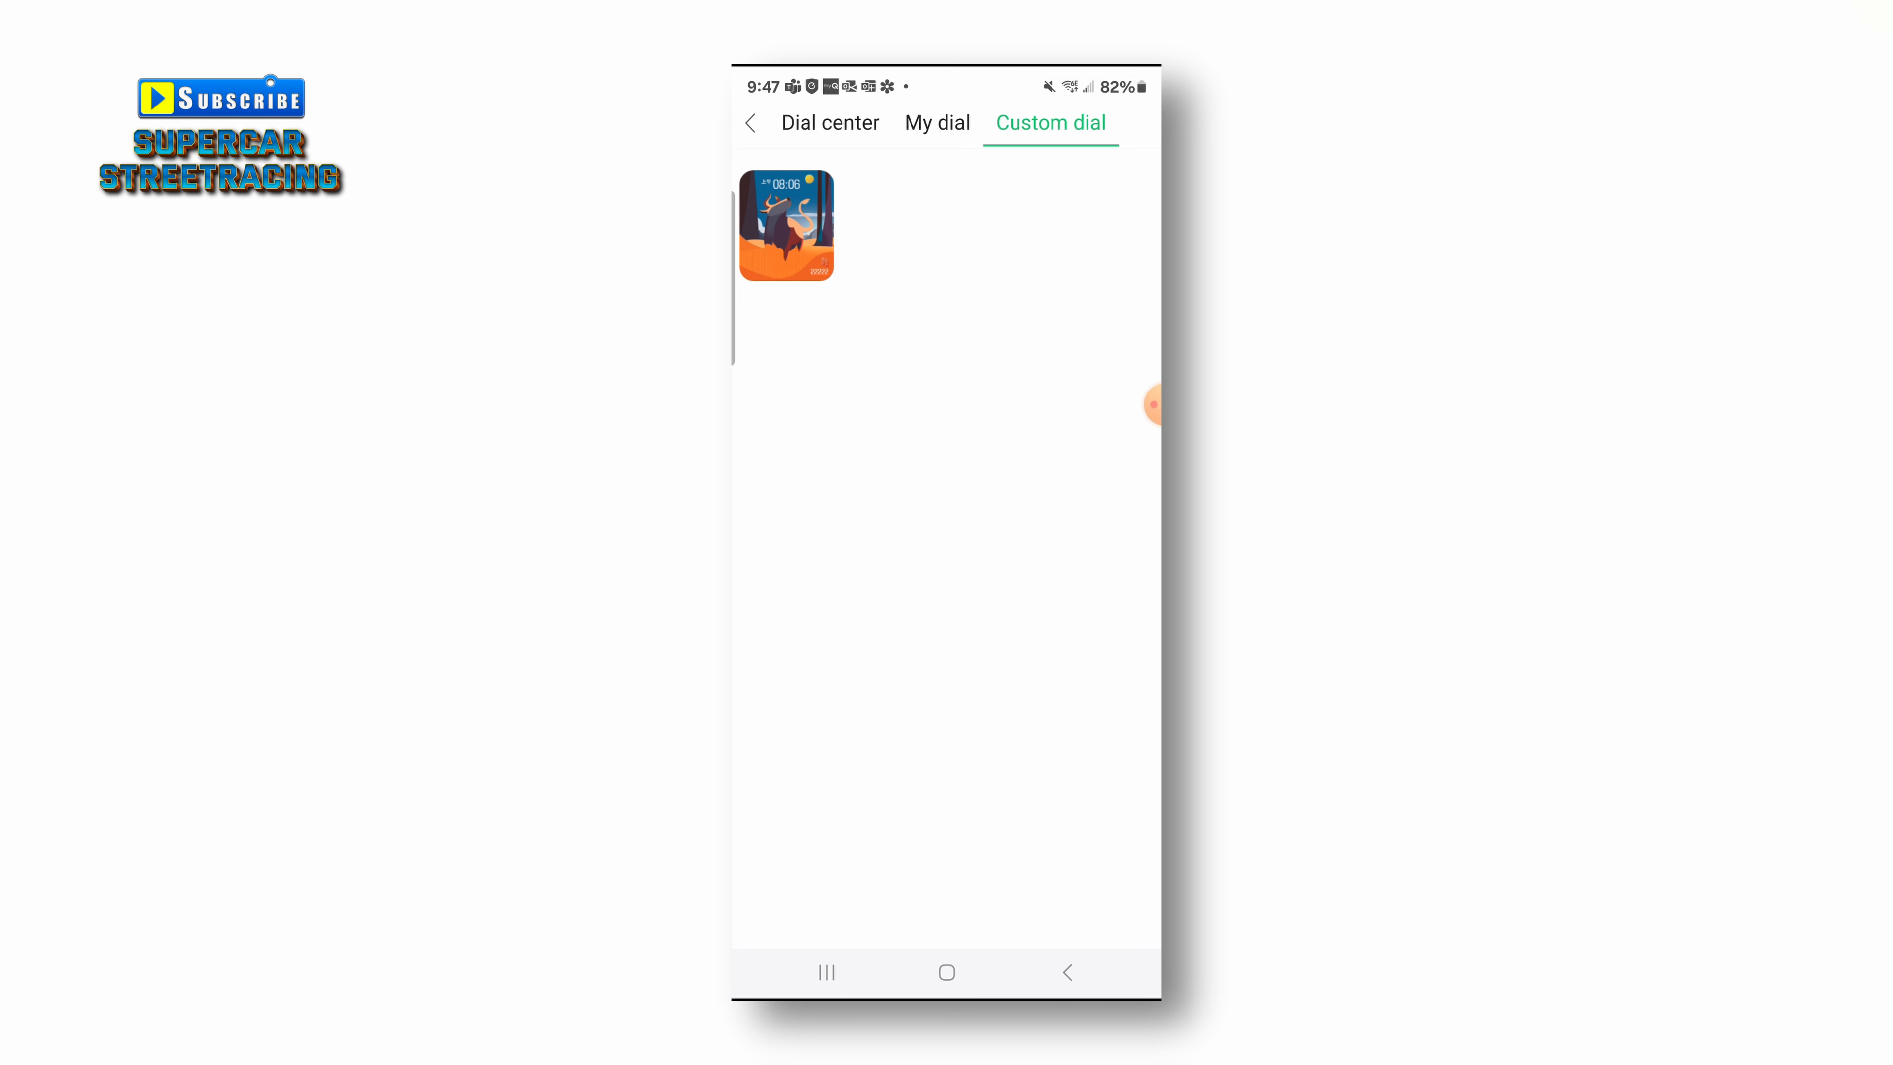
left_click(937, 123)
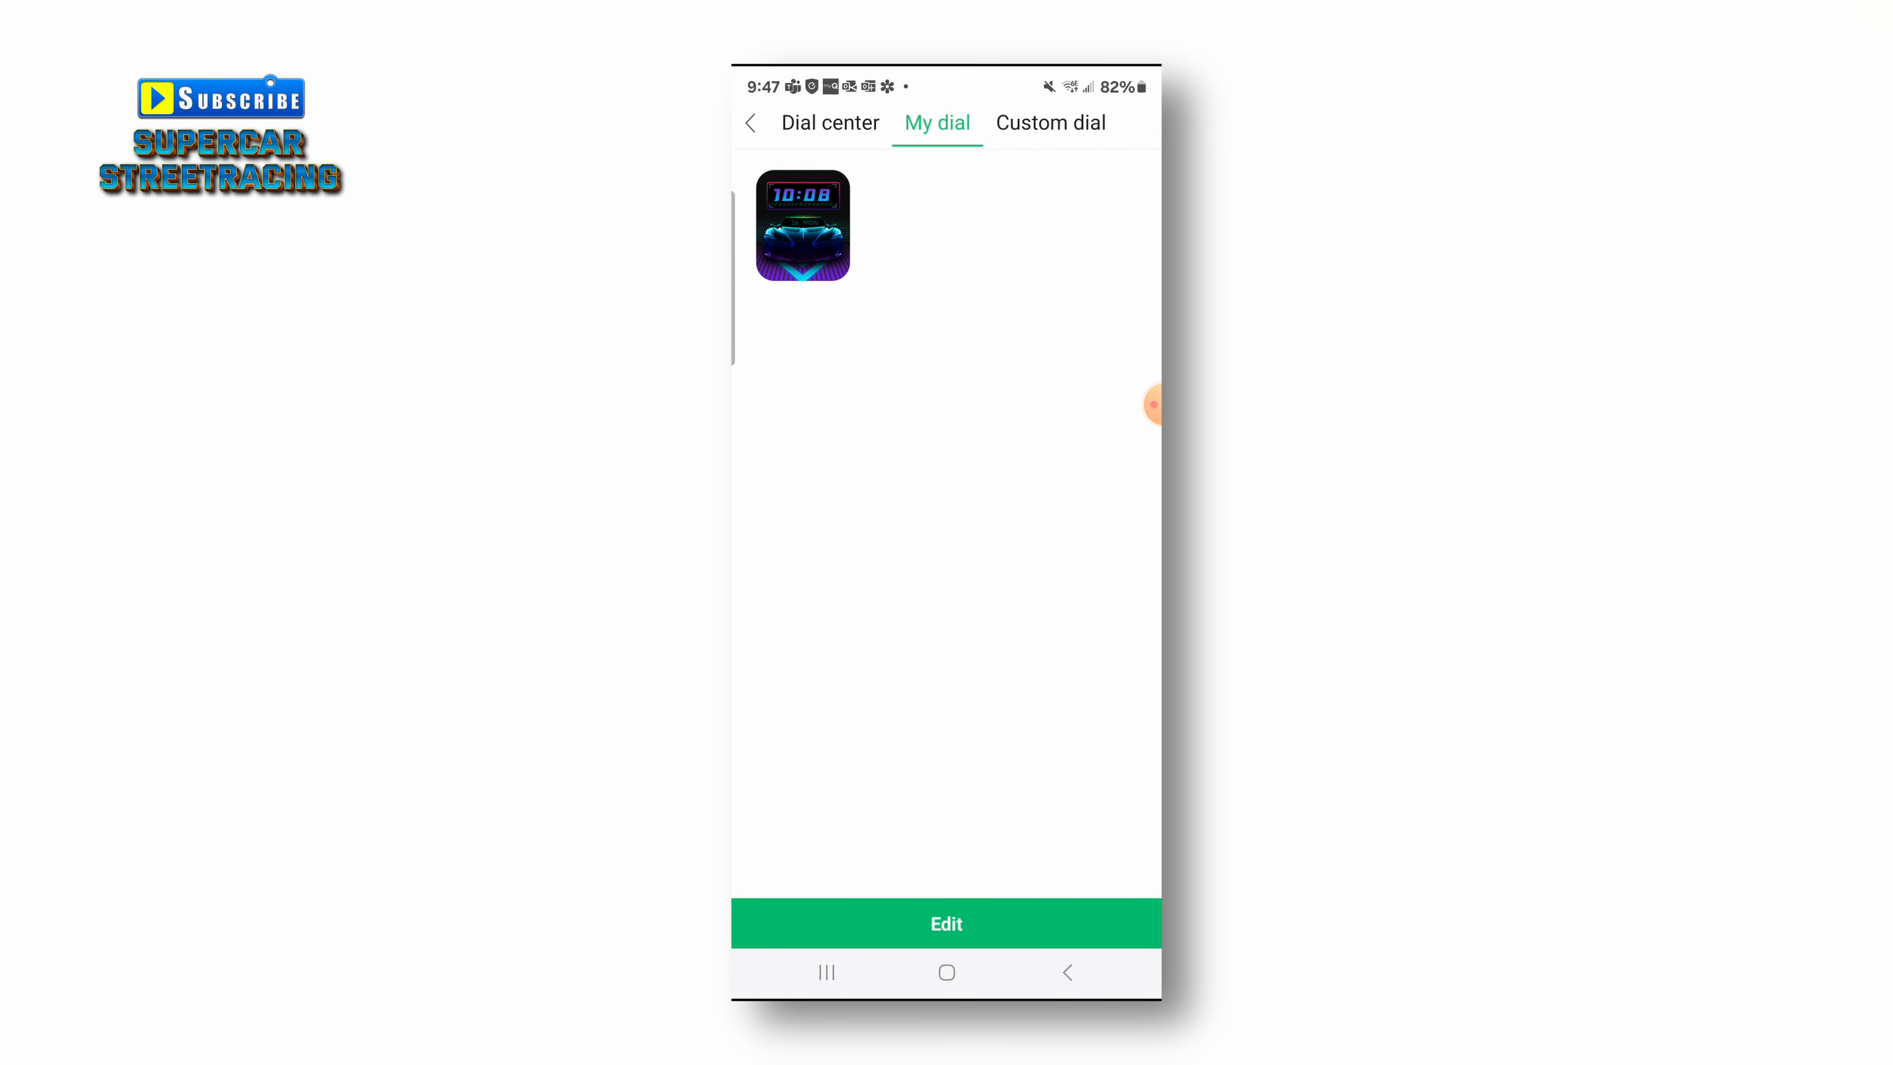
left_click(1049, 122)
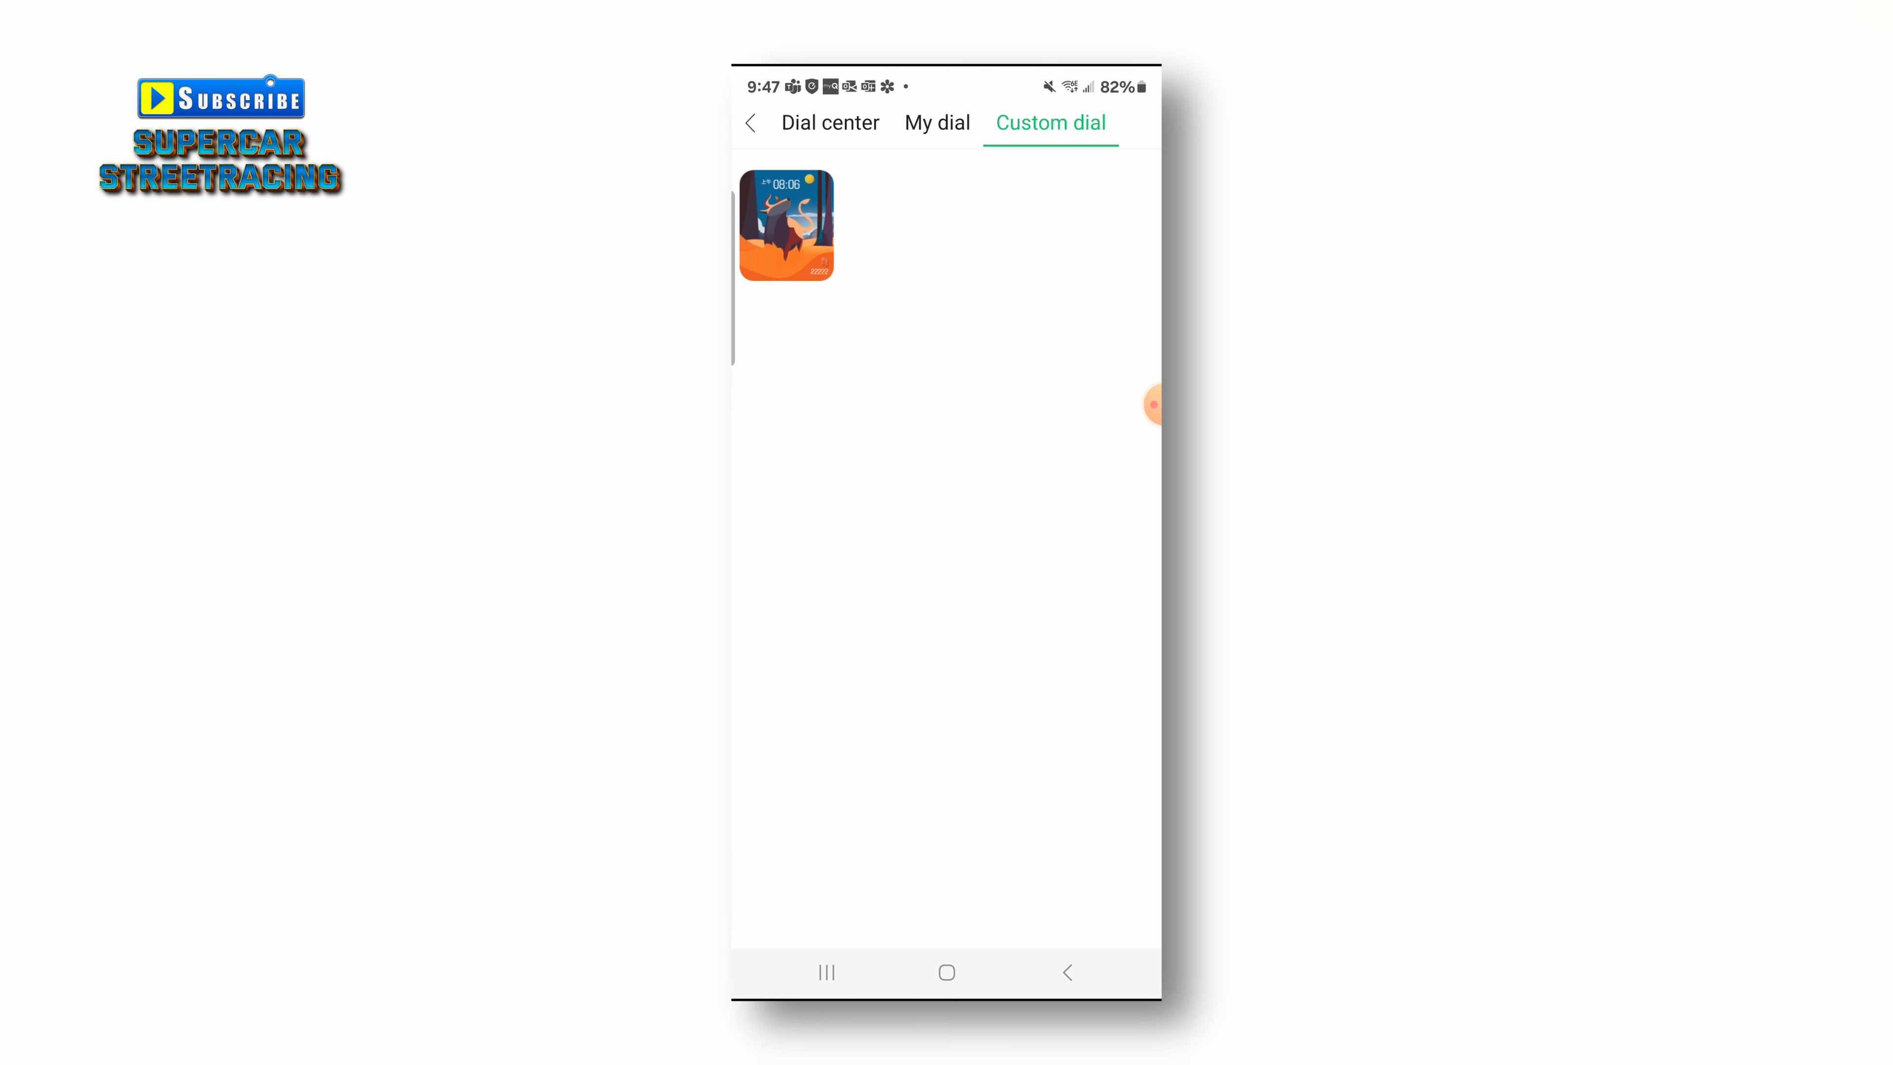
left_click(830, 122)
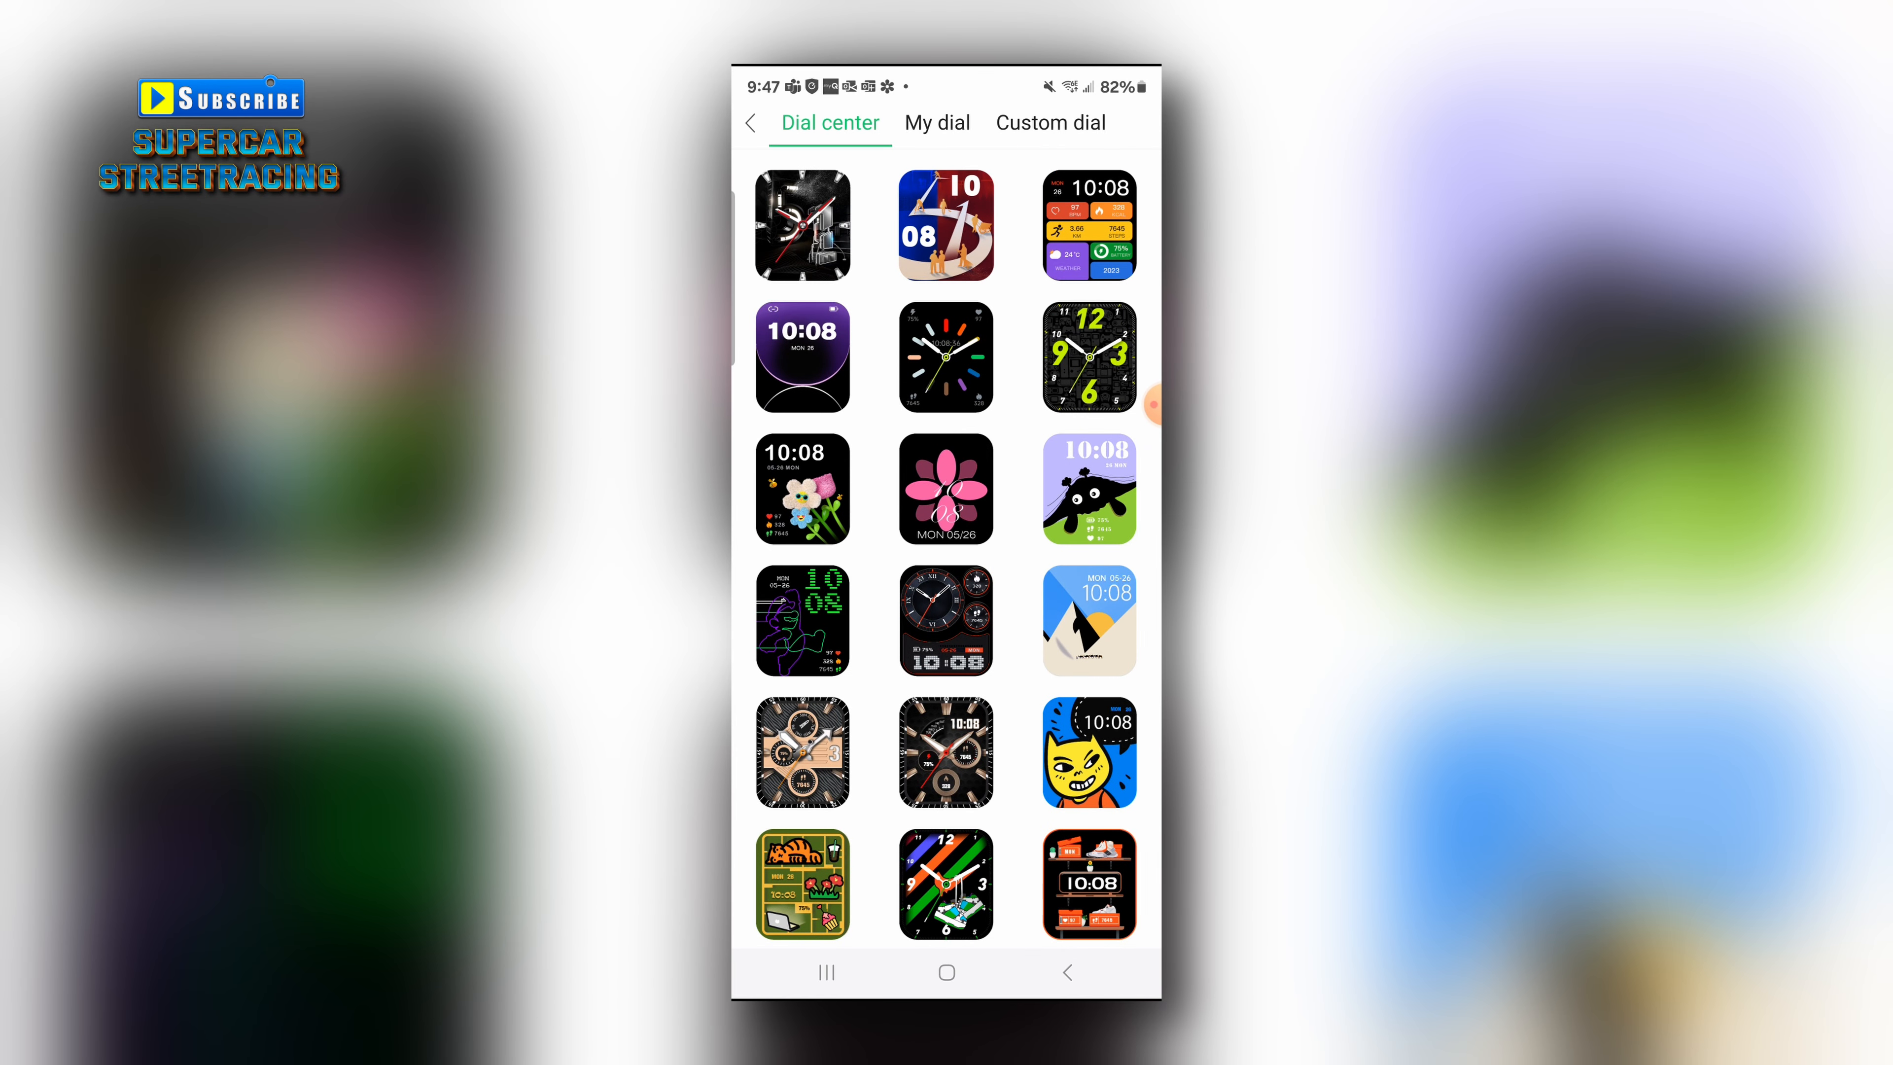
left_click(936, 122)
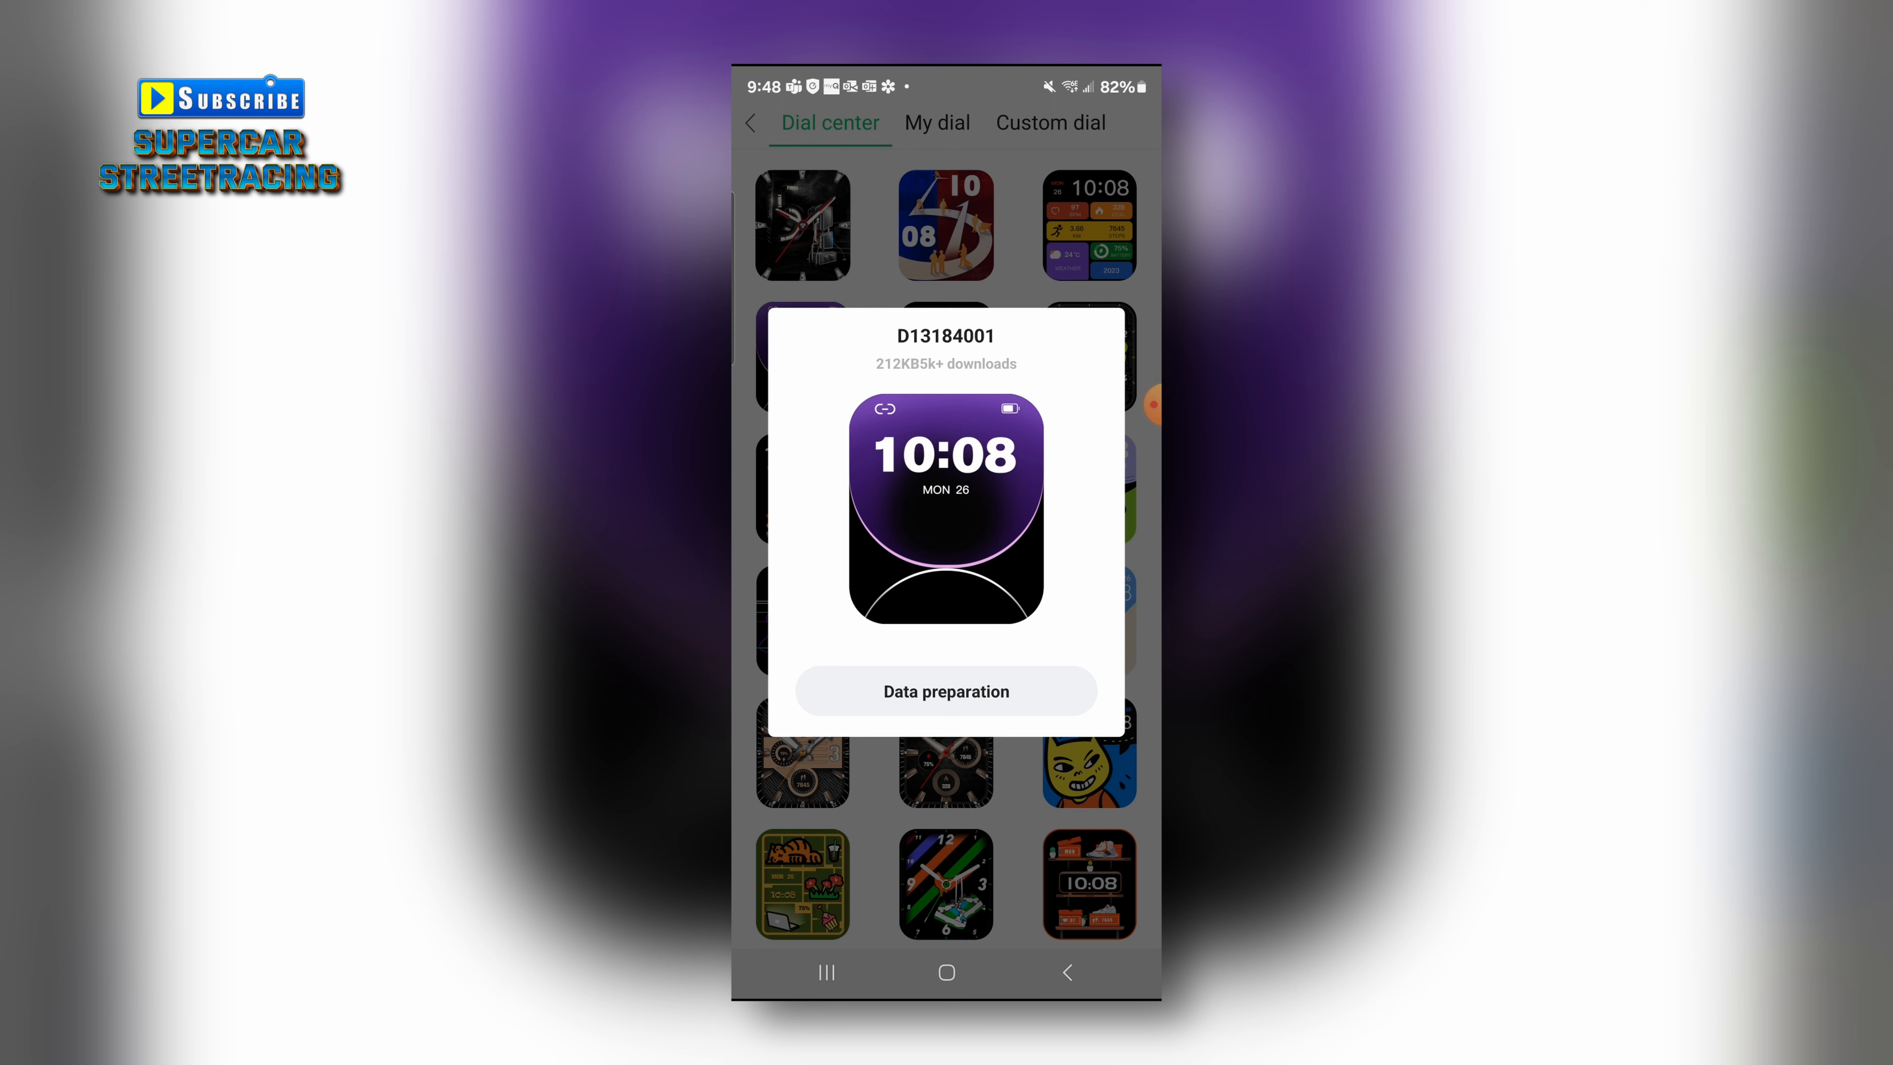
Step: Install the purple 10:08 watch face onto the MT65 watch
left_click(945, 690)
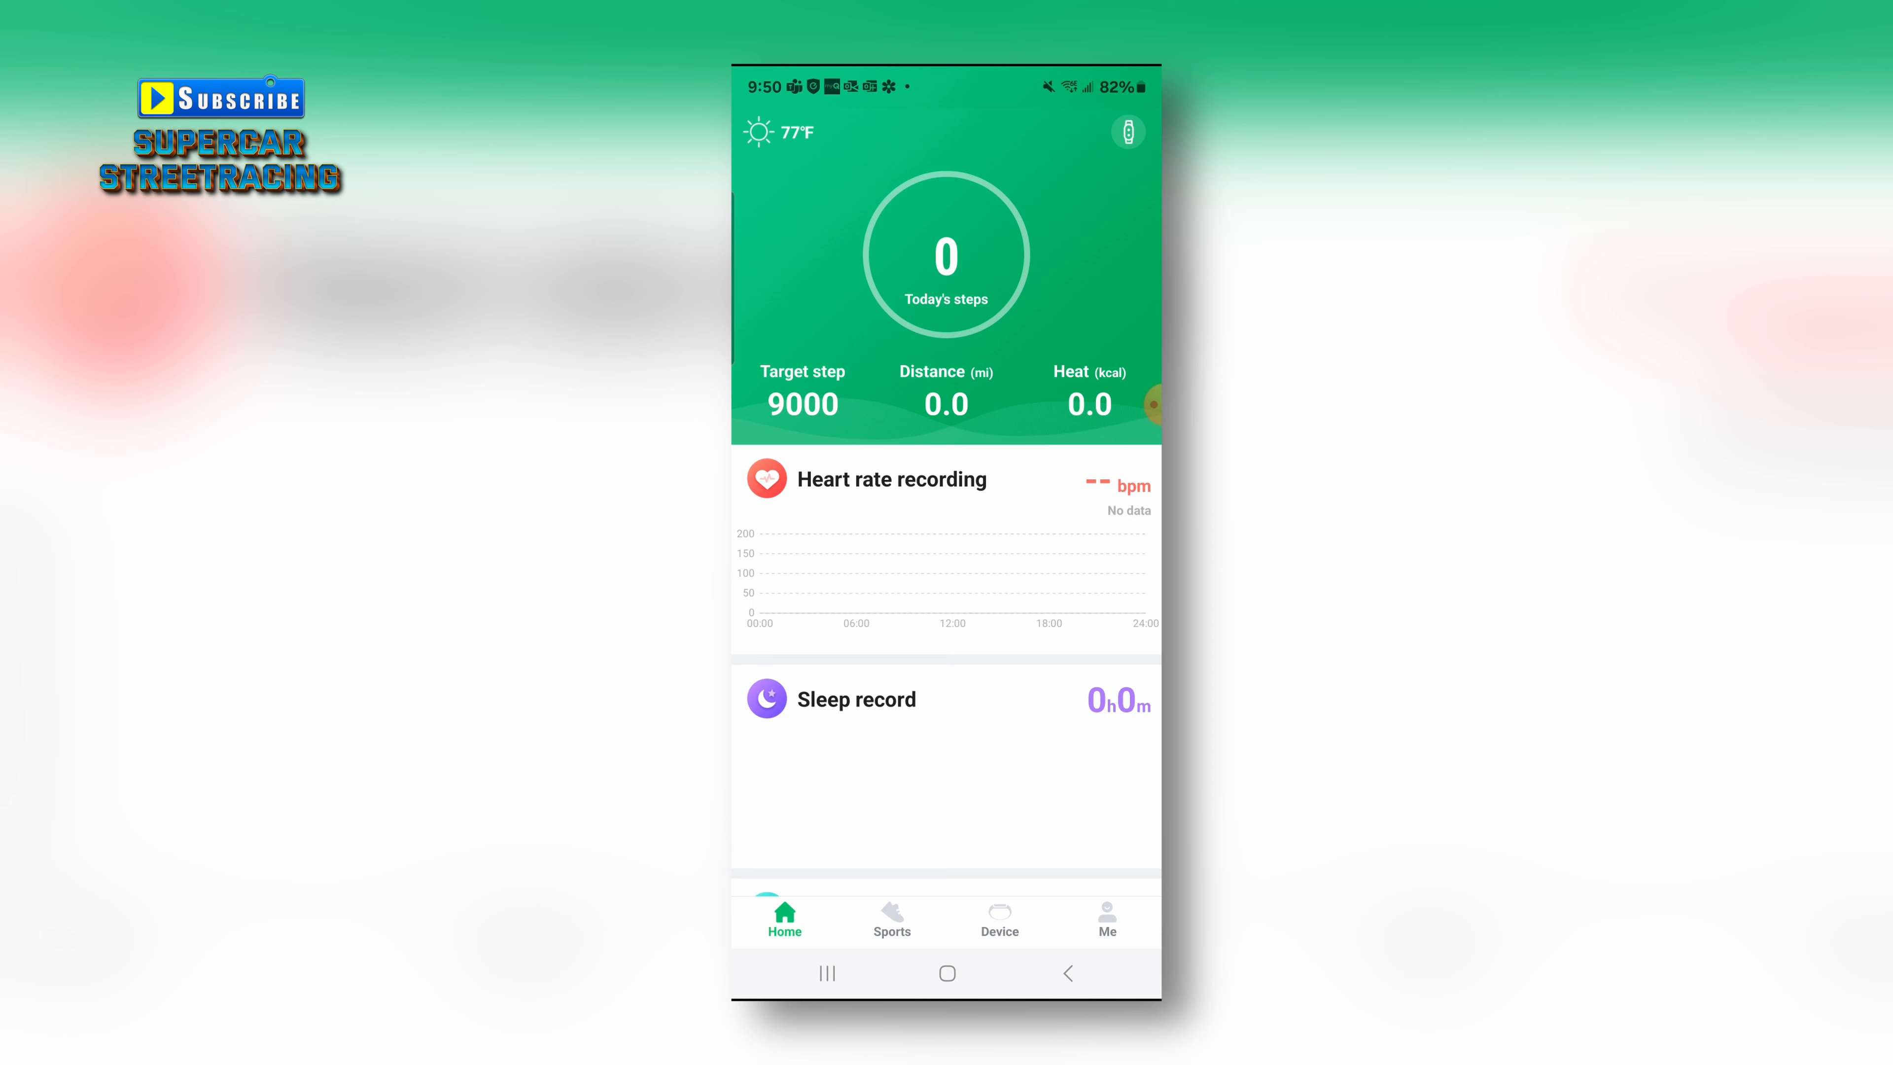
Step: Show the Sports section's Swimming workout mode, then move on to the next app tab
left_click(891, 920)
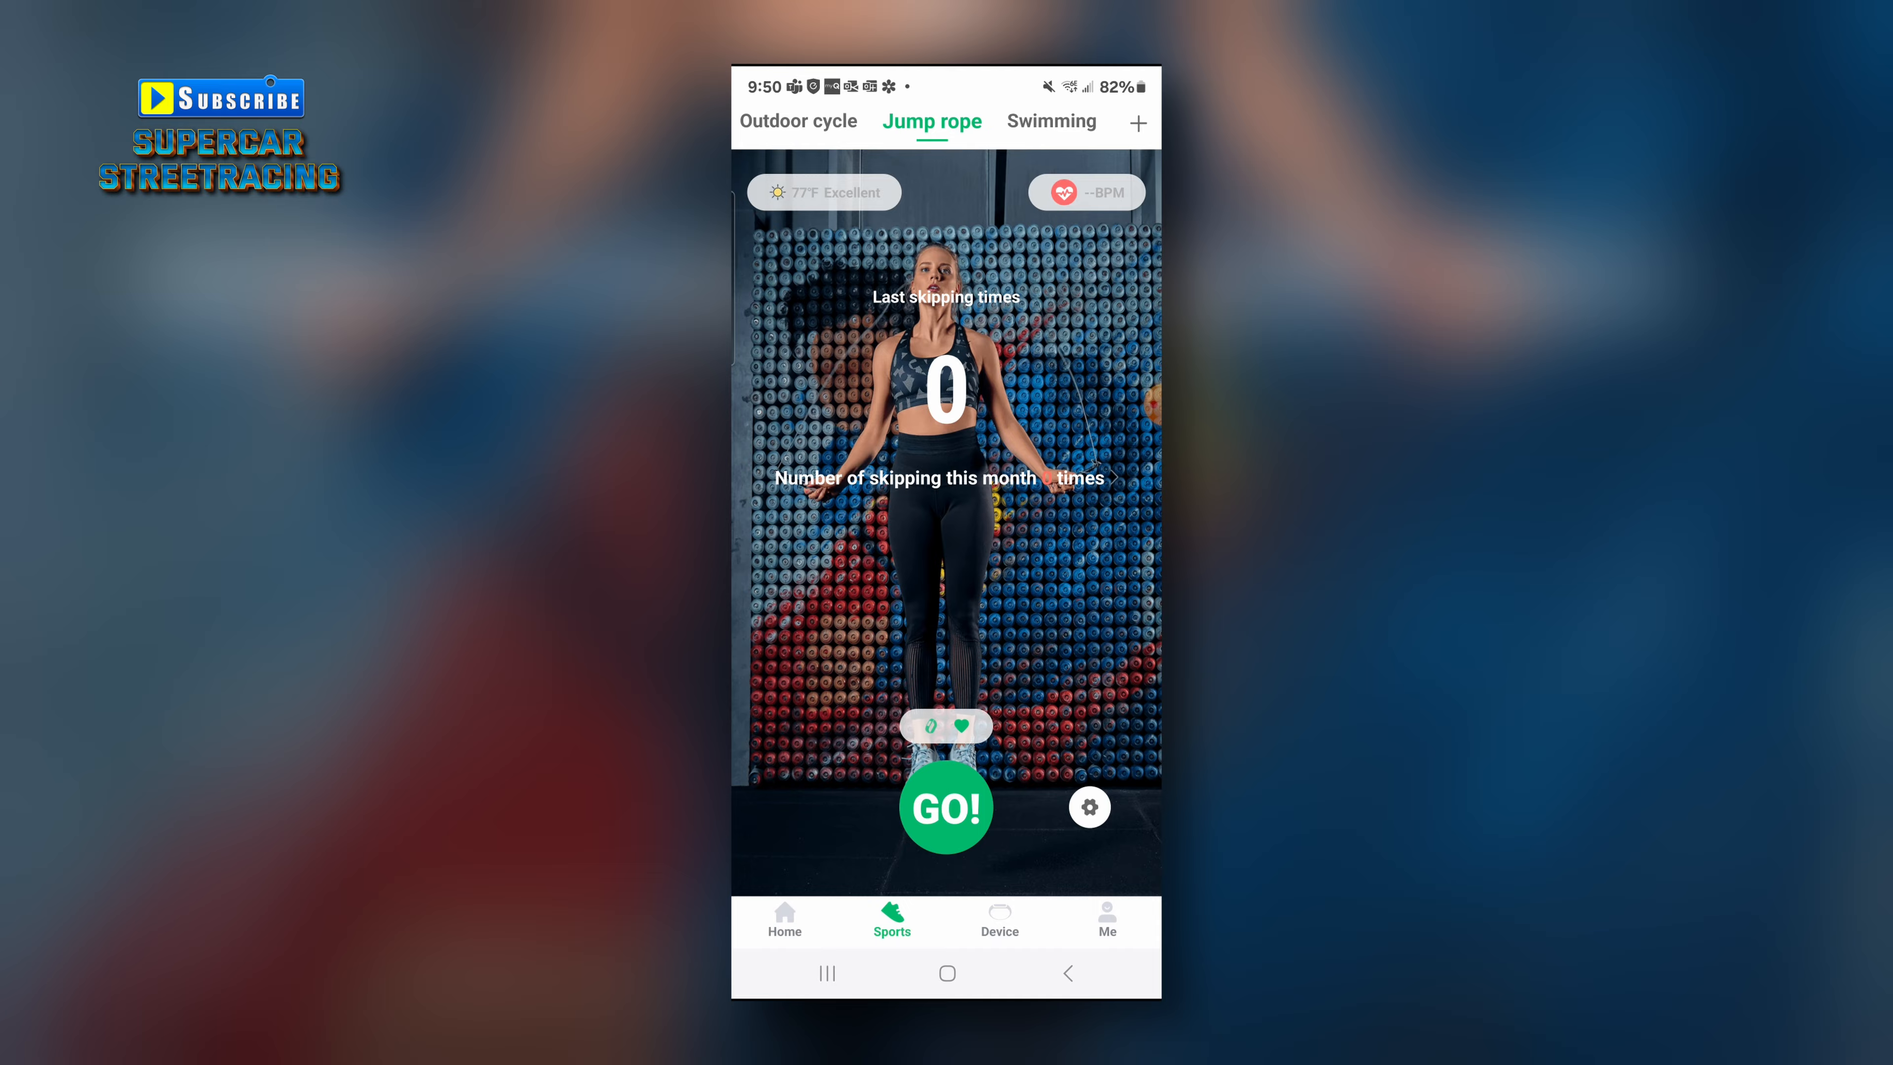
left_click(1047, 120)
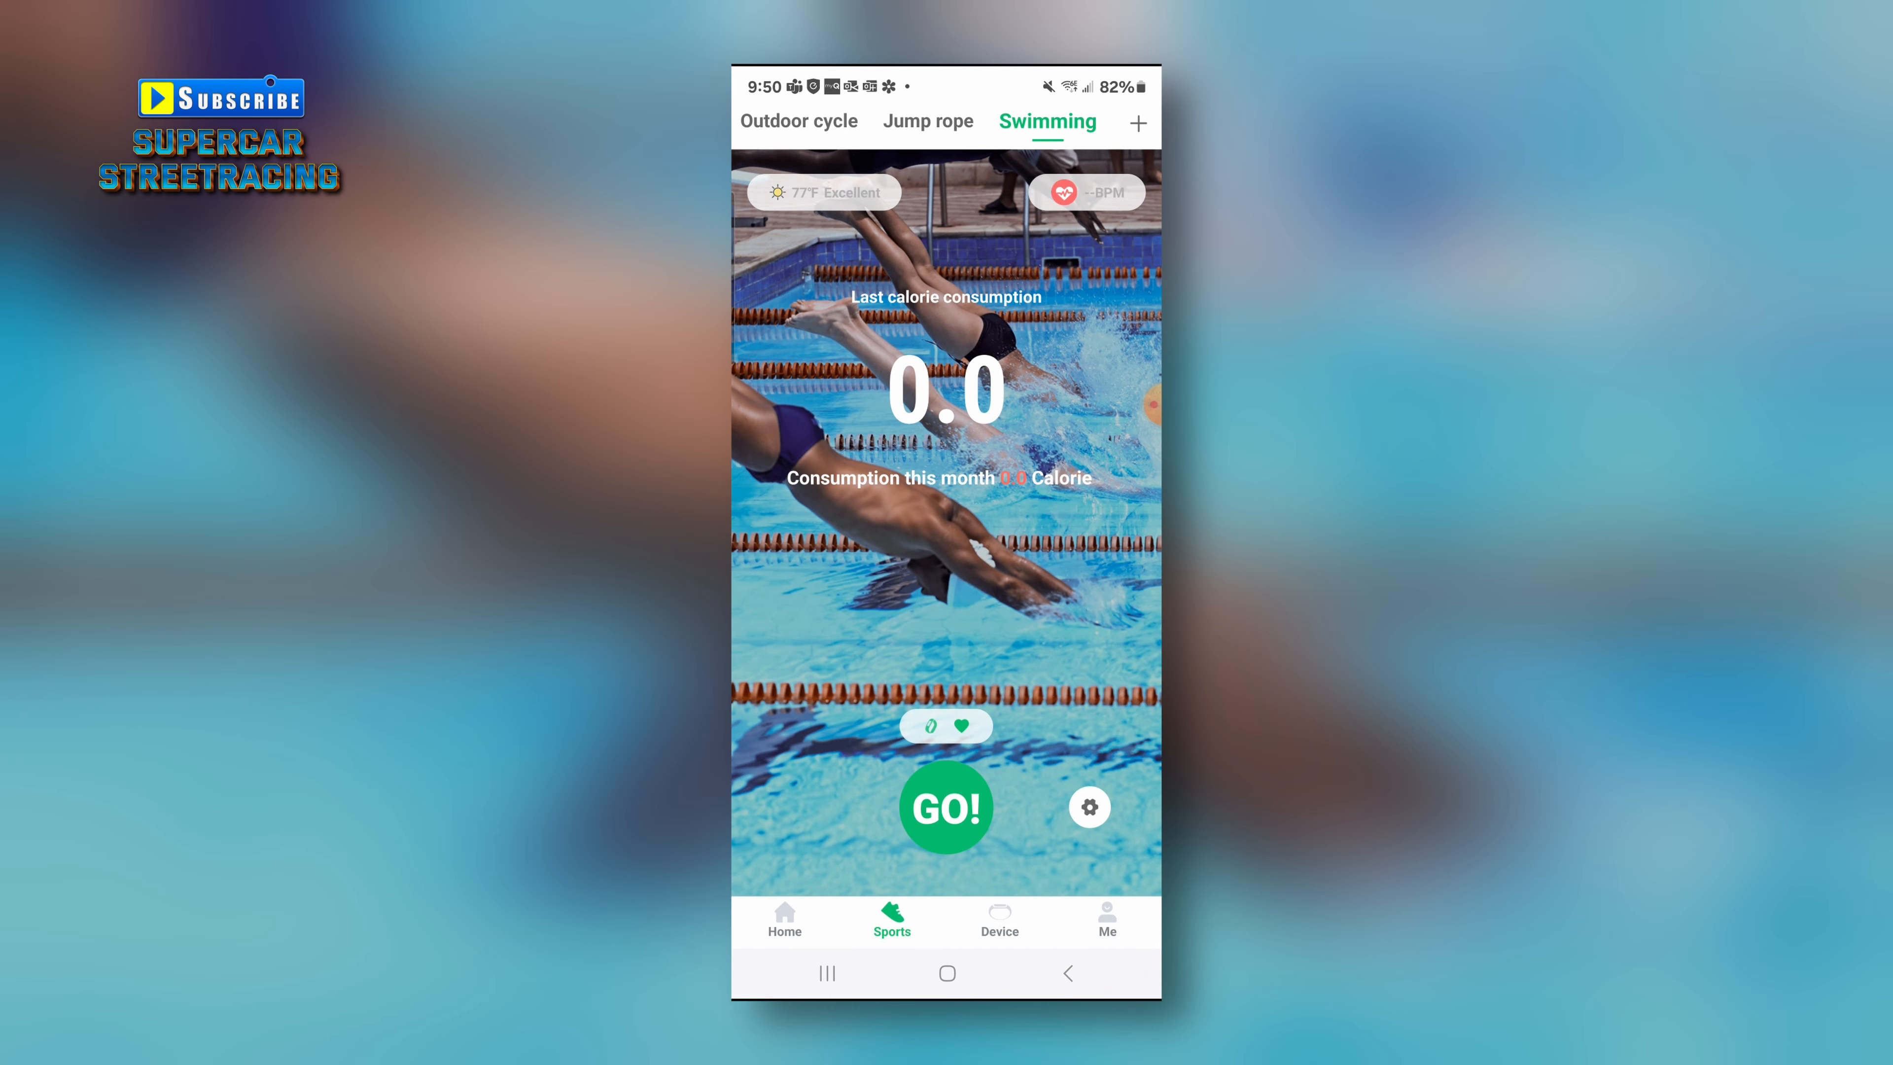
left_click(1104, 920)
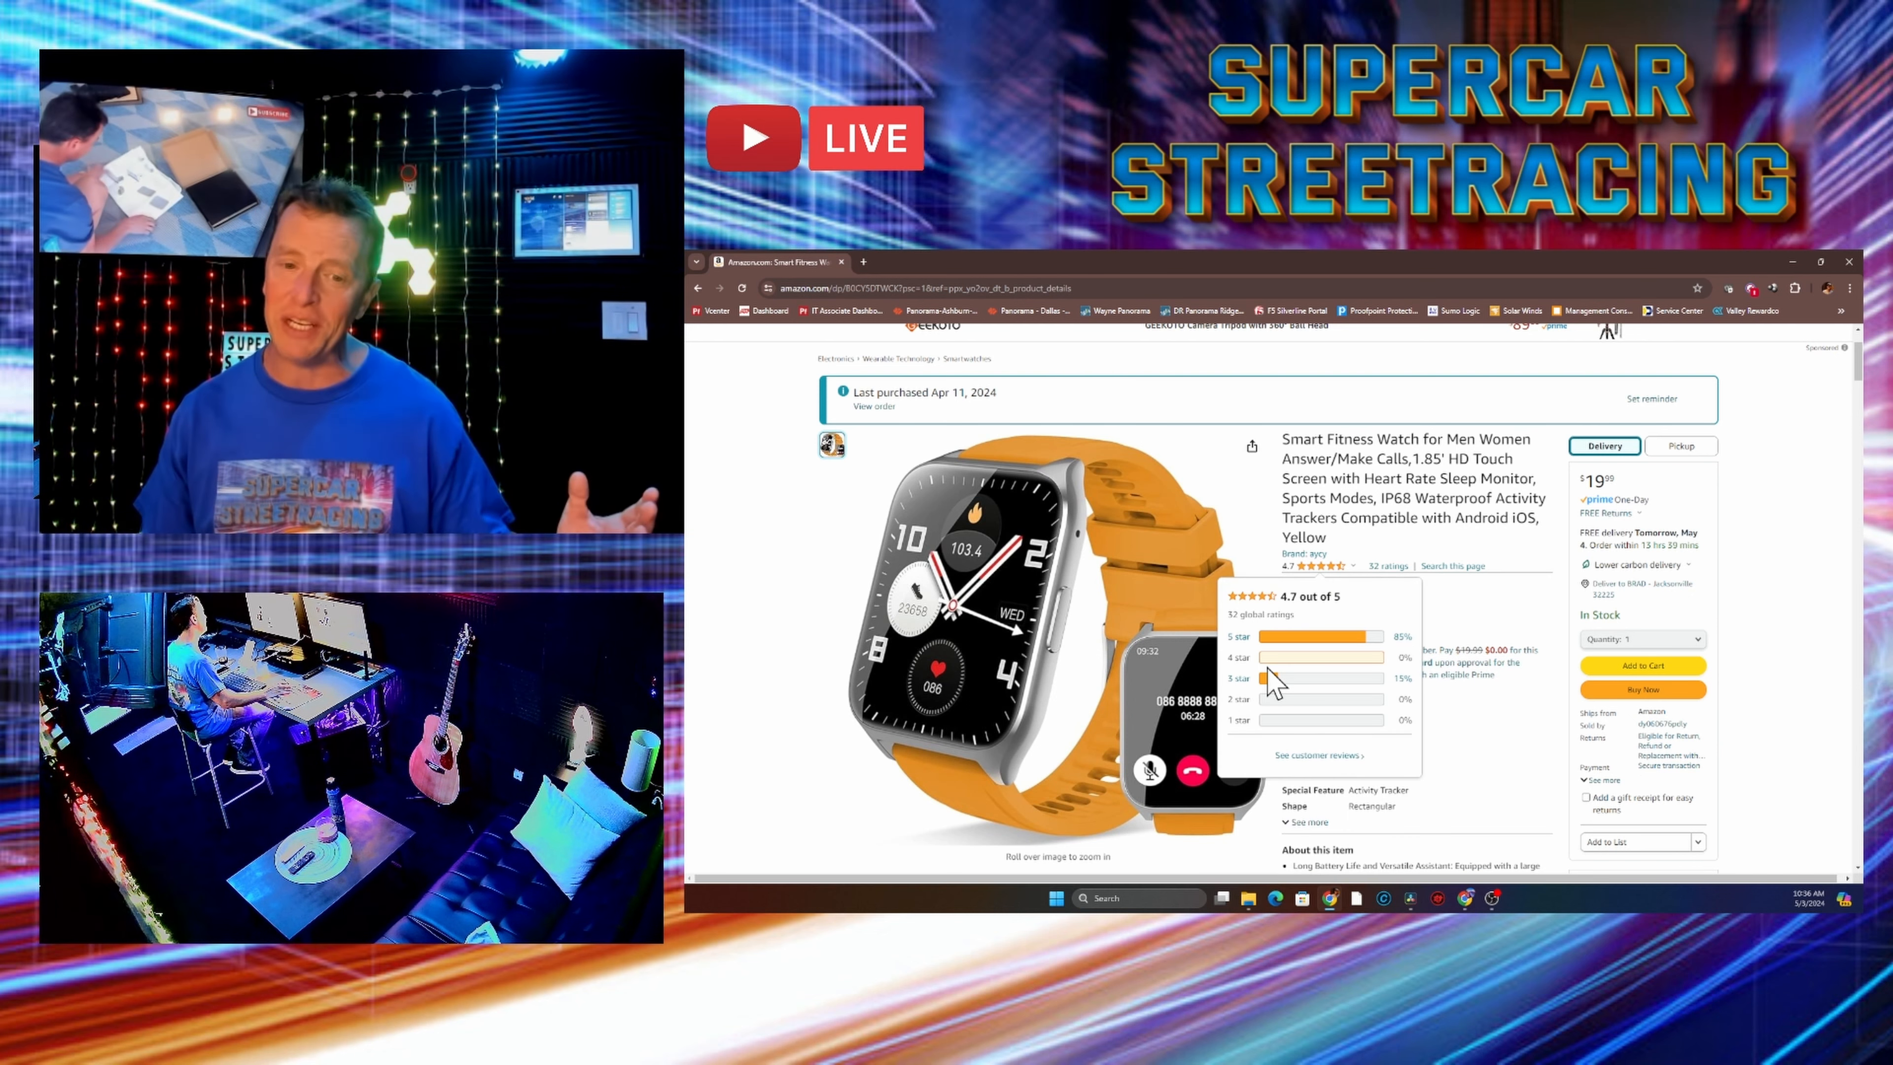
left_click(996, 628)
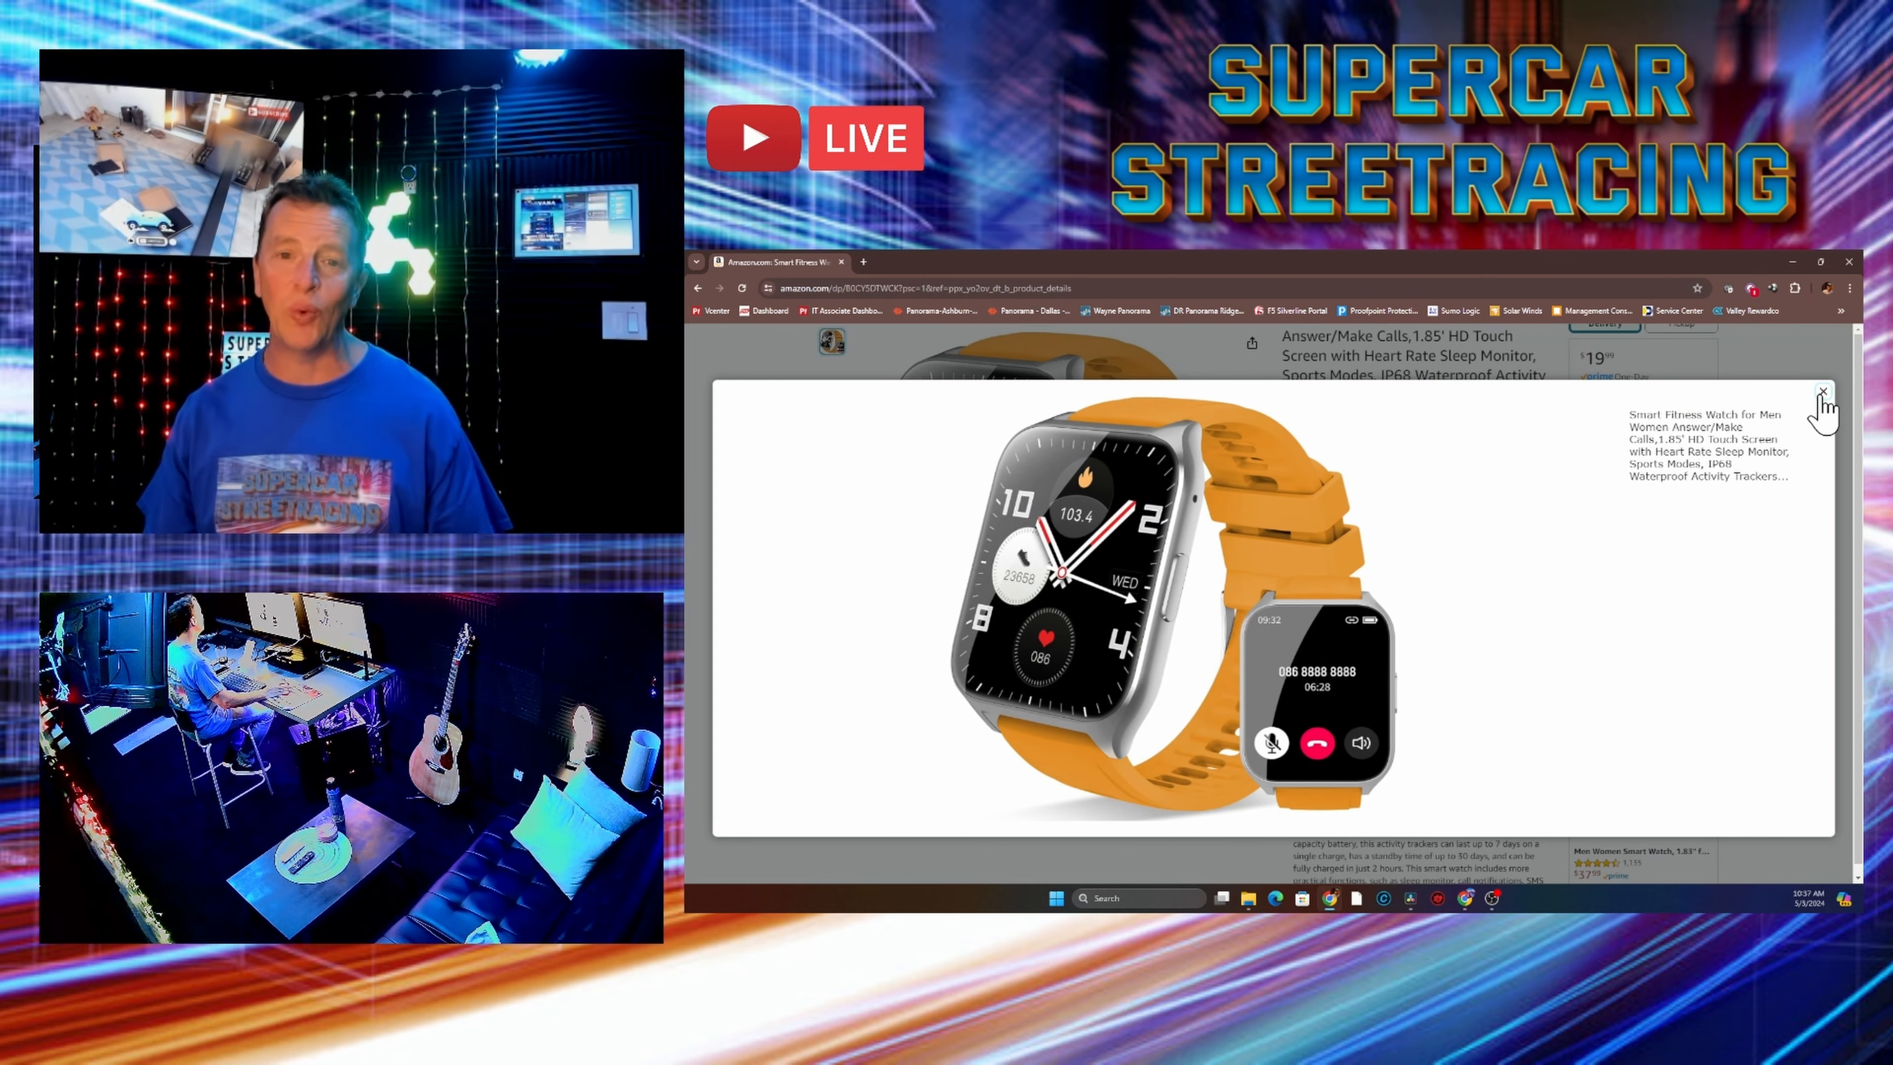
left_click(1823, 393)
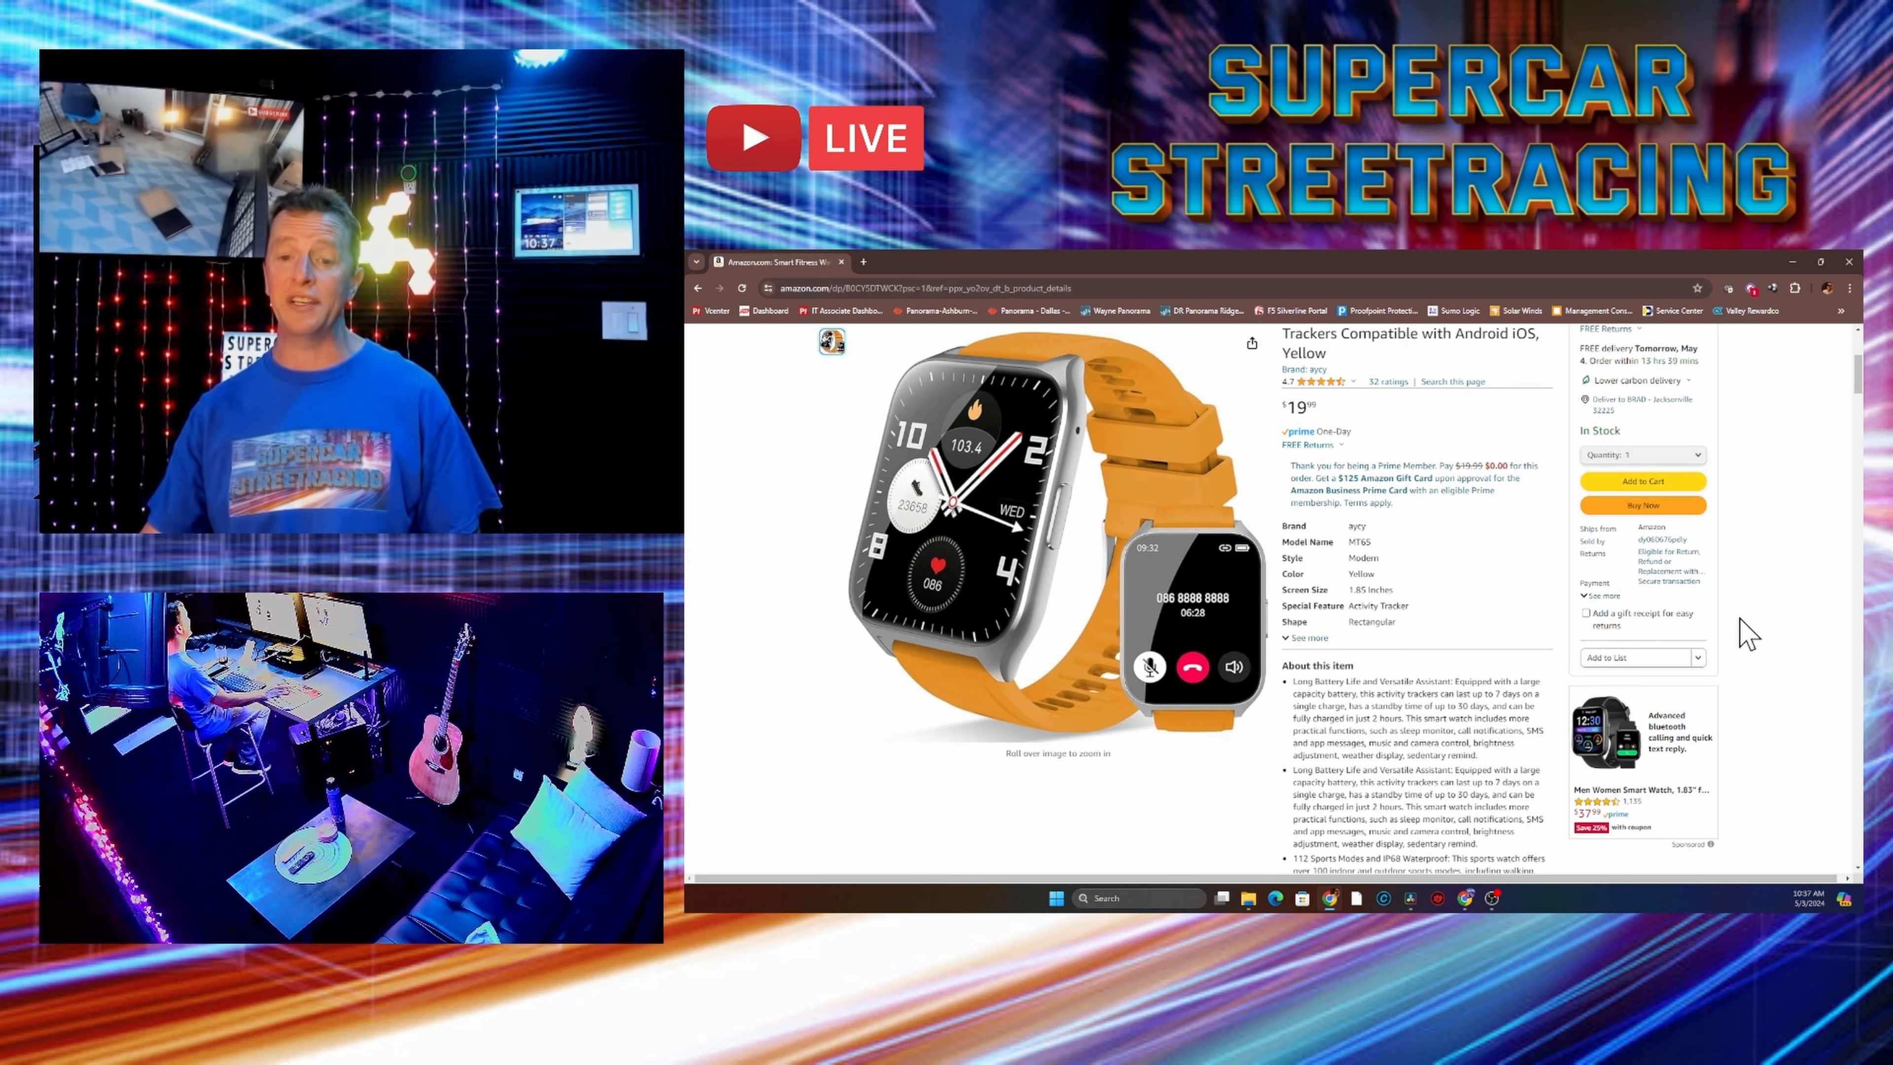
scroll("down", 3)
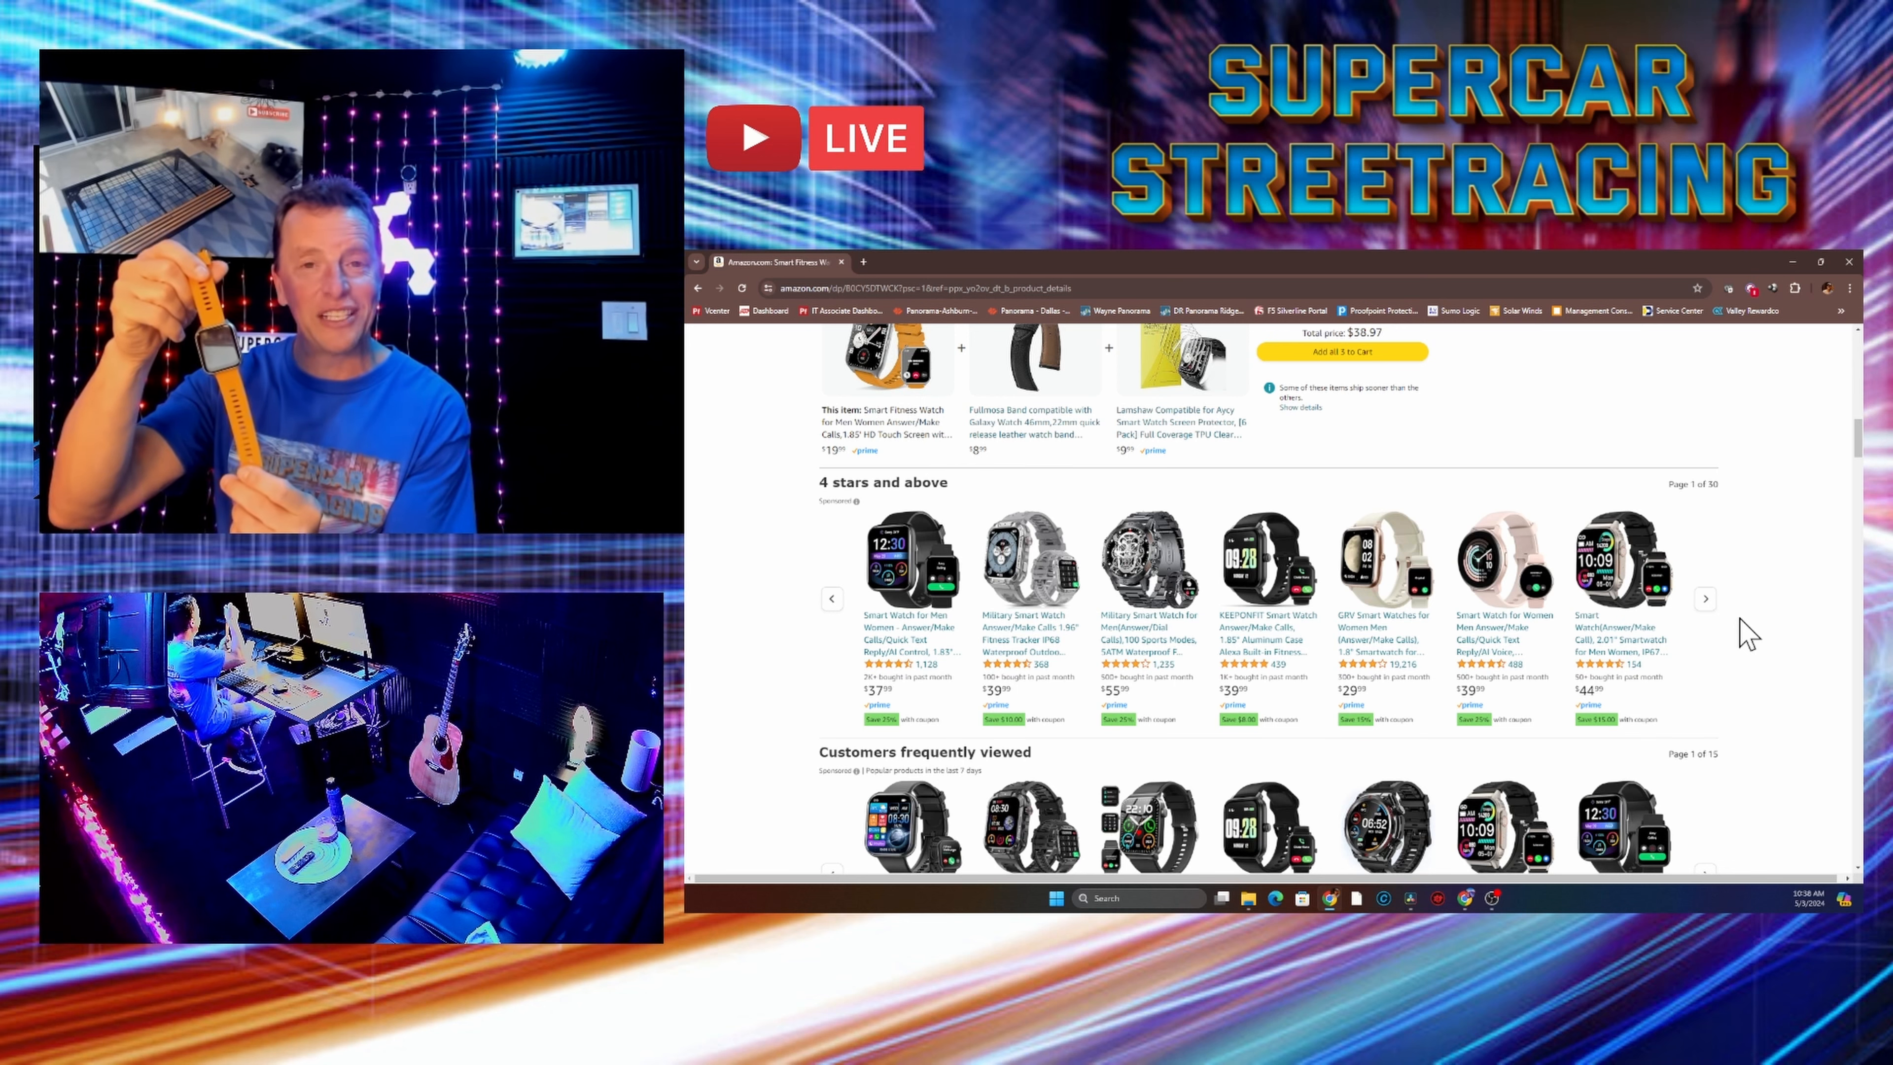
mouse_move(1703, 657)
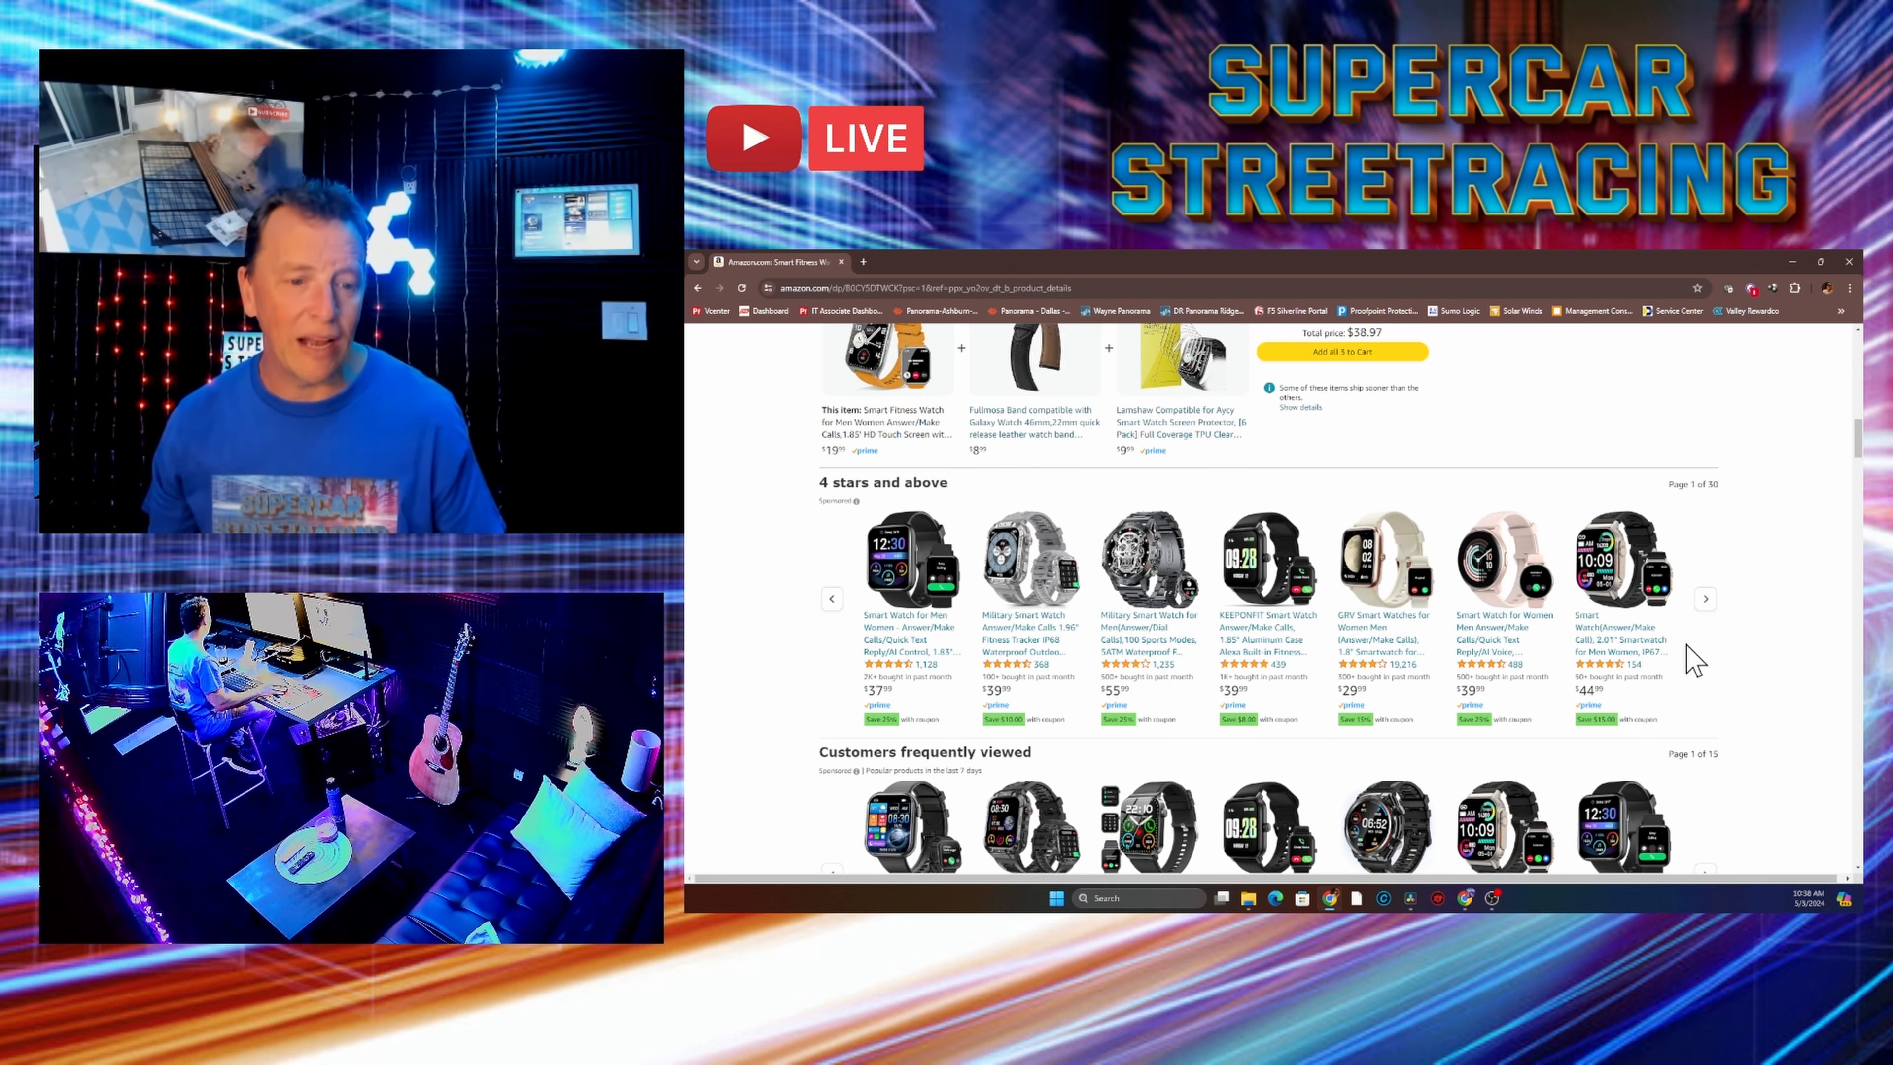